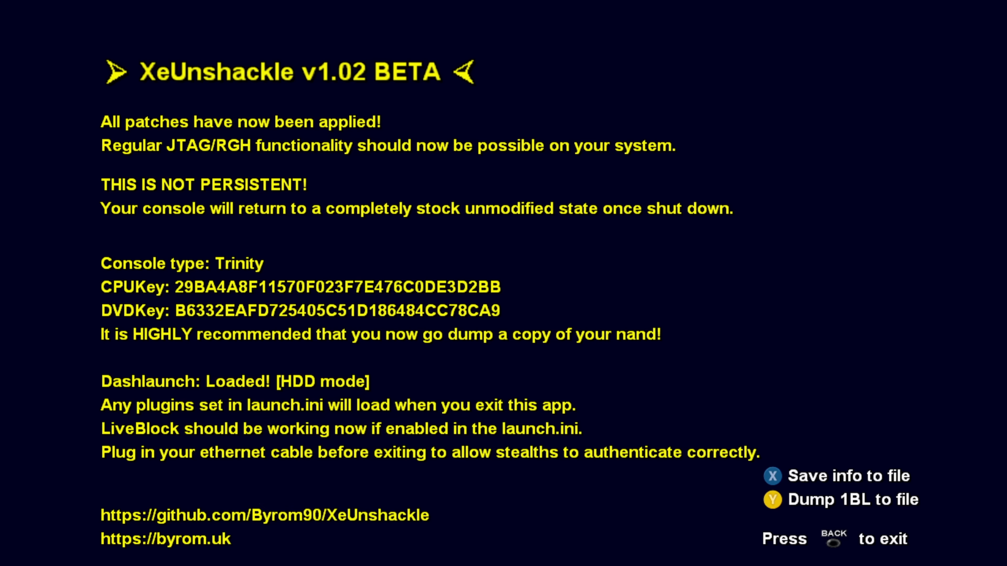
Step: Leave the XeUnshackle patch results and move across home and social to the settings area
key("back")
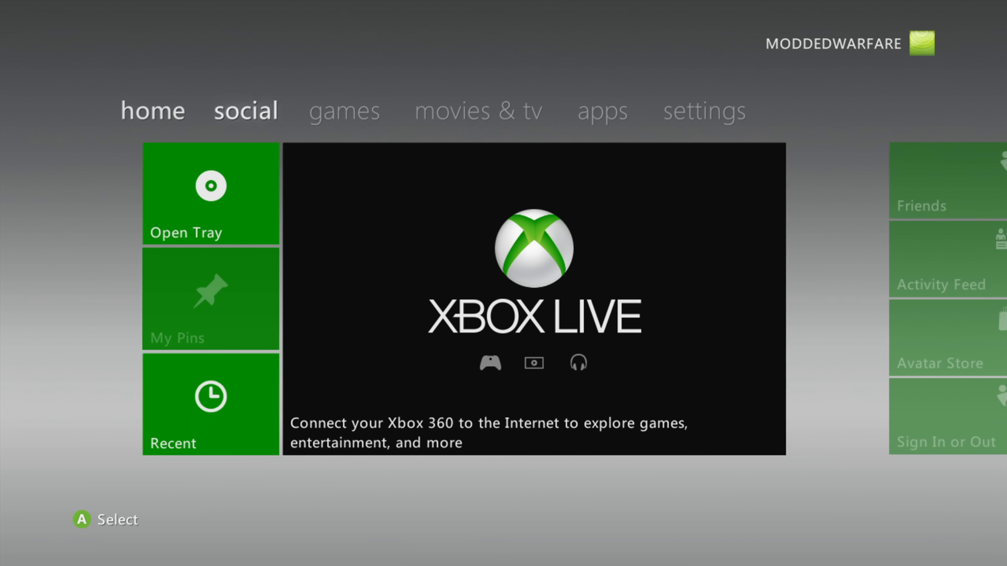
left_click(245, 110)
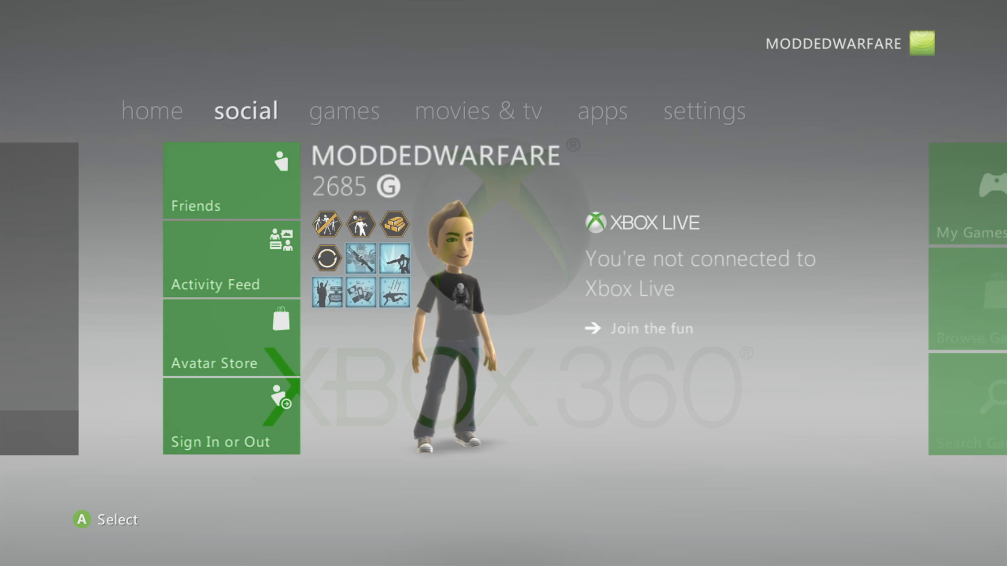
left_click(230, 417)
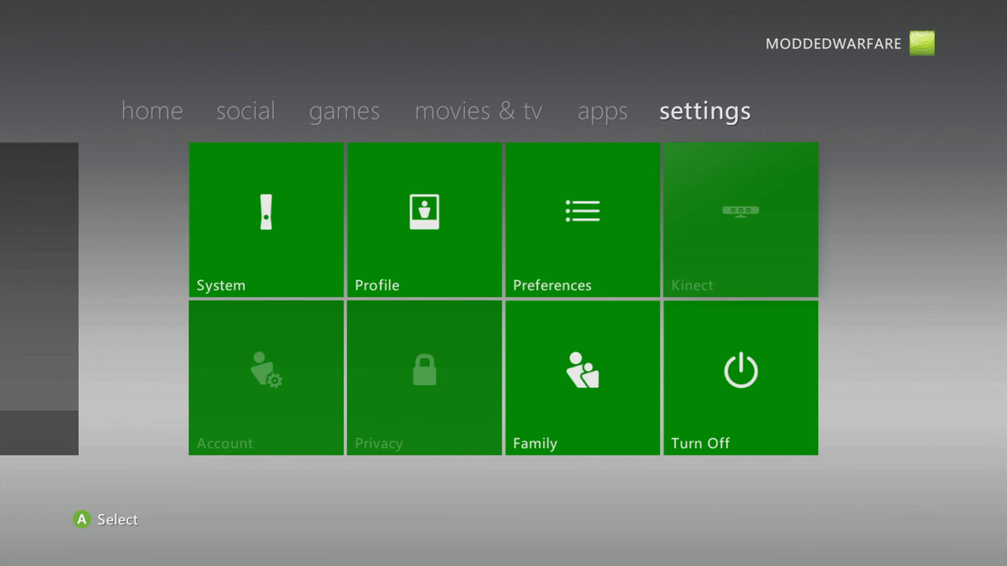
mouse_move(265, 220)
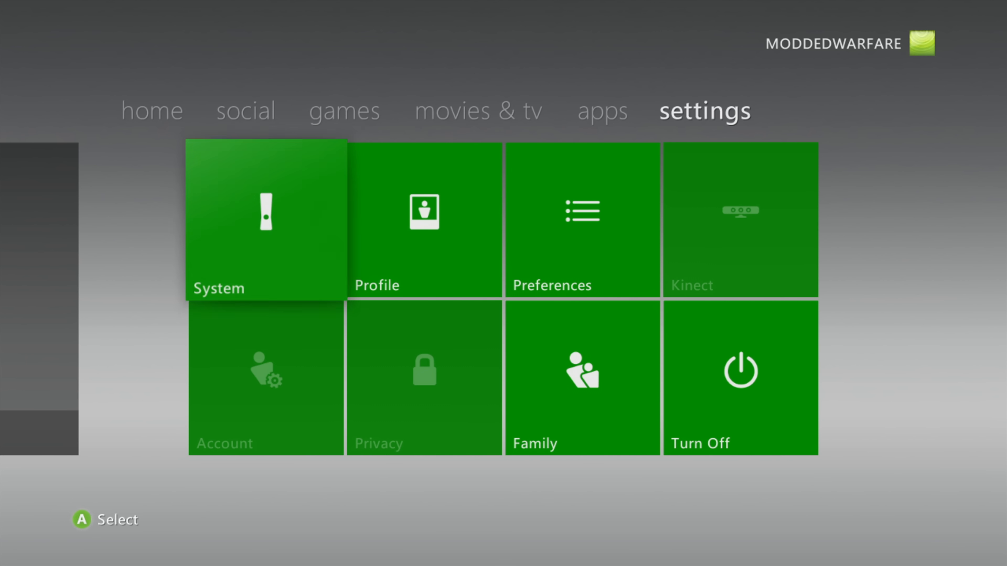
Step: Check the USB Storage Device shows 28.5 GB free under System > Storage, then back out to System Settings
left_click(265, 220)
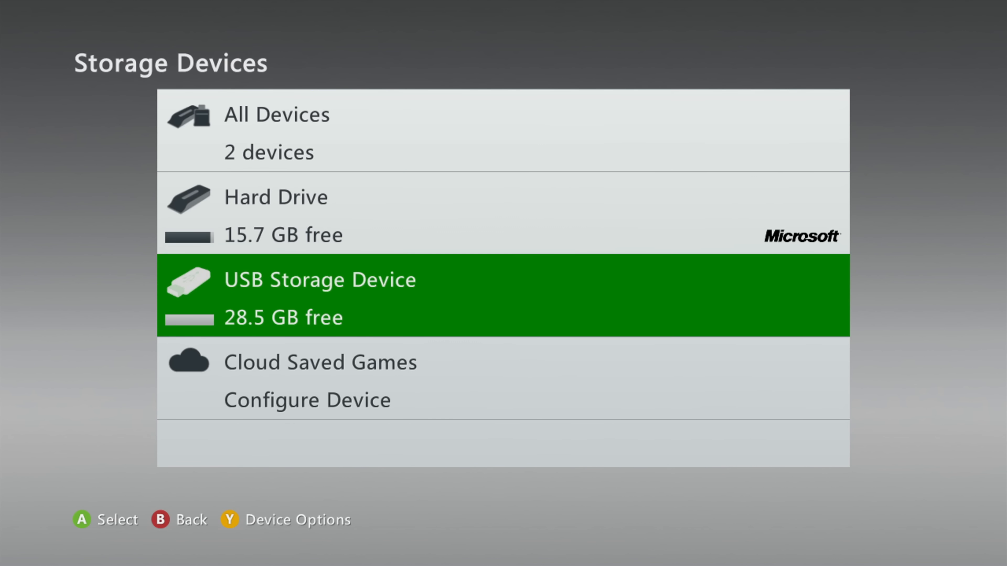
key("Down")
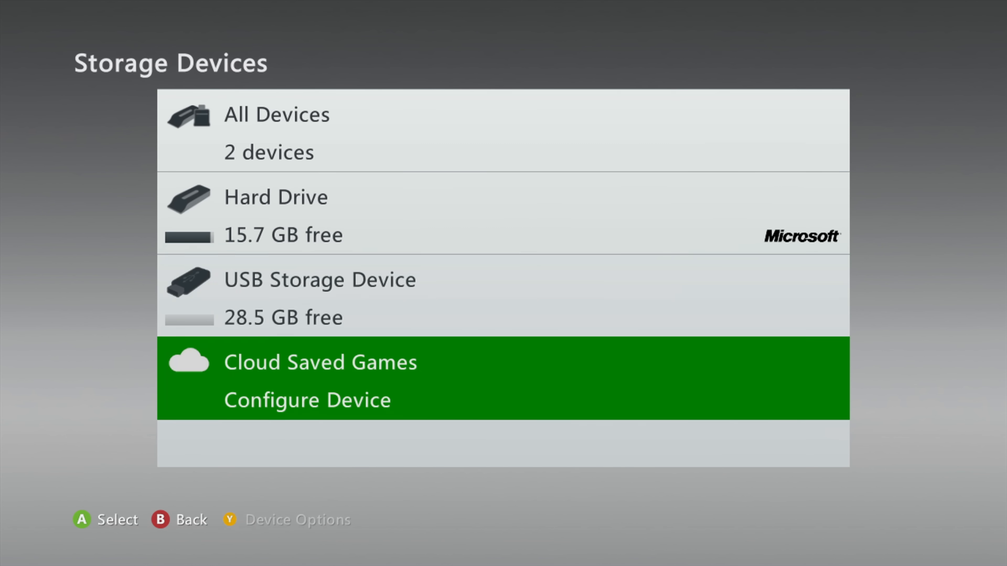
key("Up")
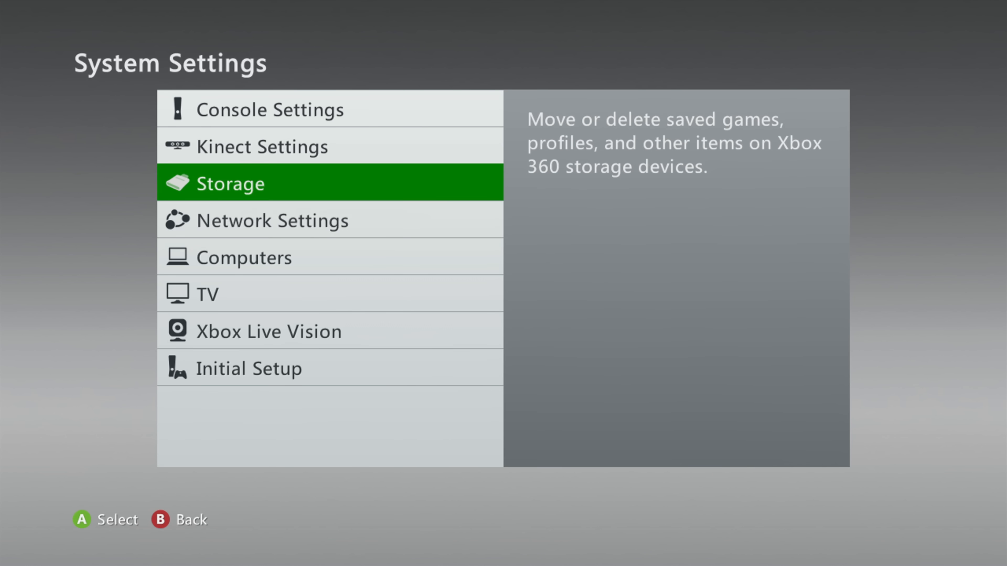
key("B")
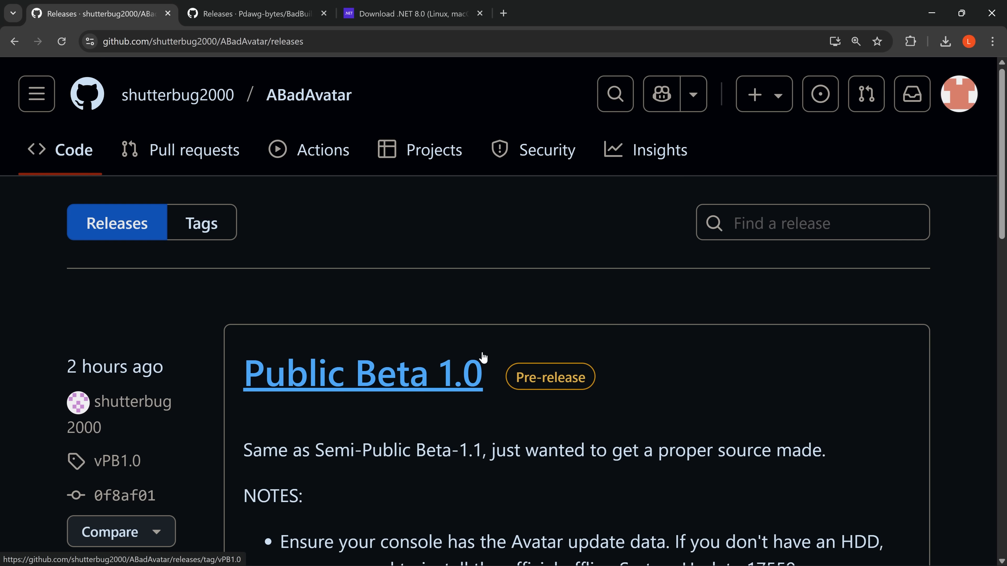
Step: Scroll through the ABadAvatar Public Beta 1.0 notes to the System Update 17559 requirement
scroll("down", 3)
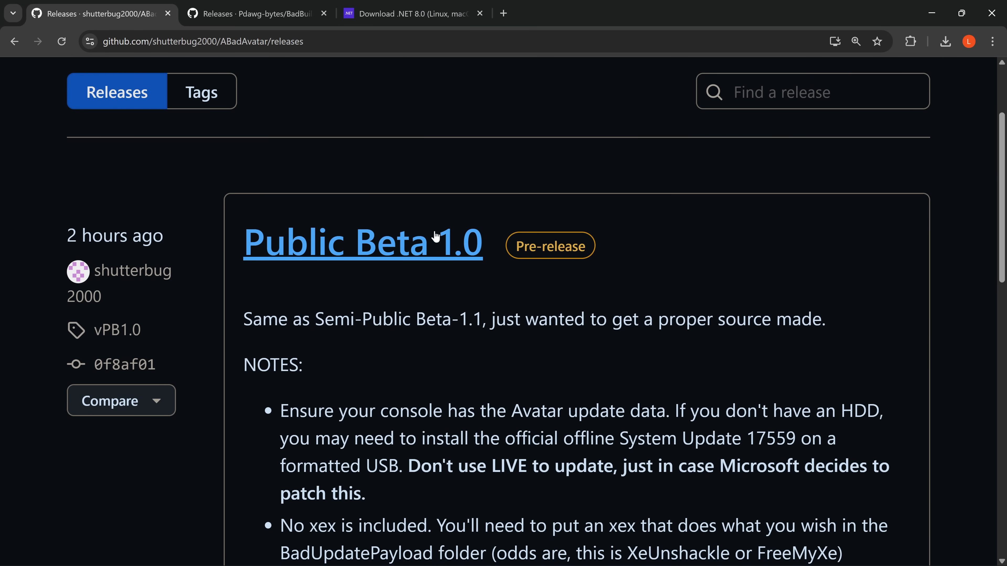
scroll("down", 3)
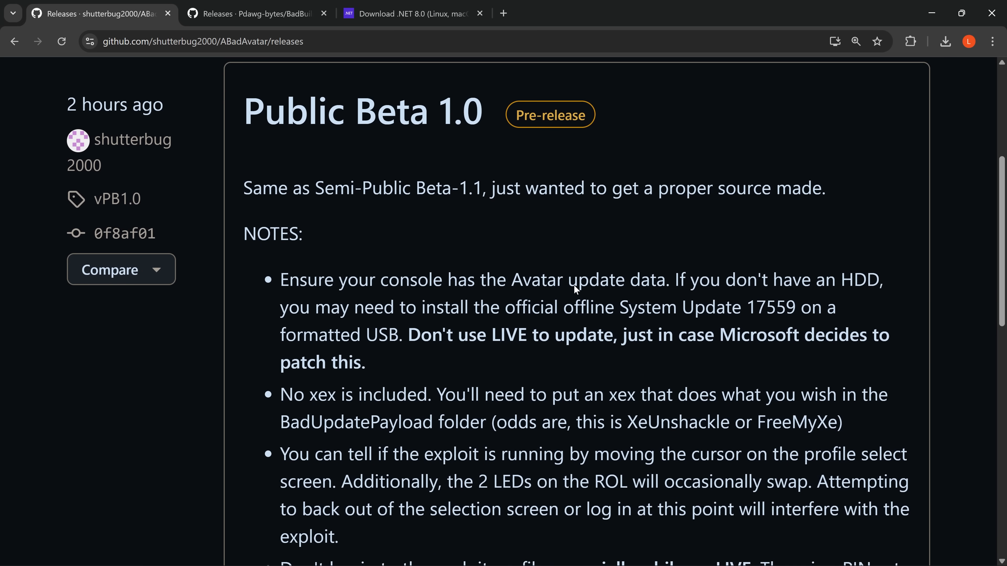
scroll("down", 3)
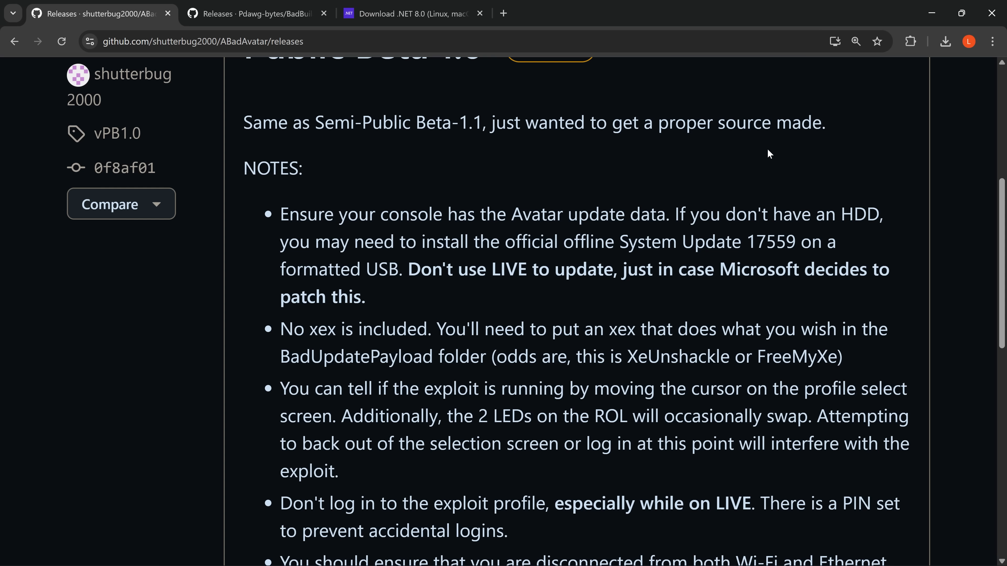
scroll("down", 3)
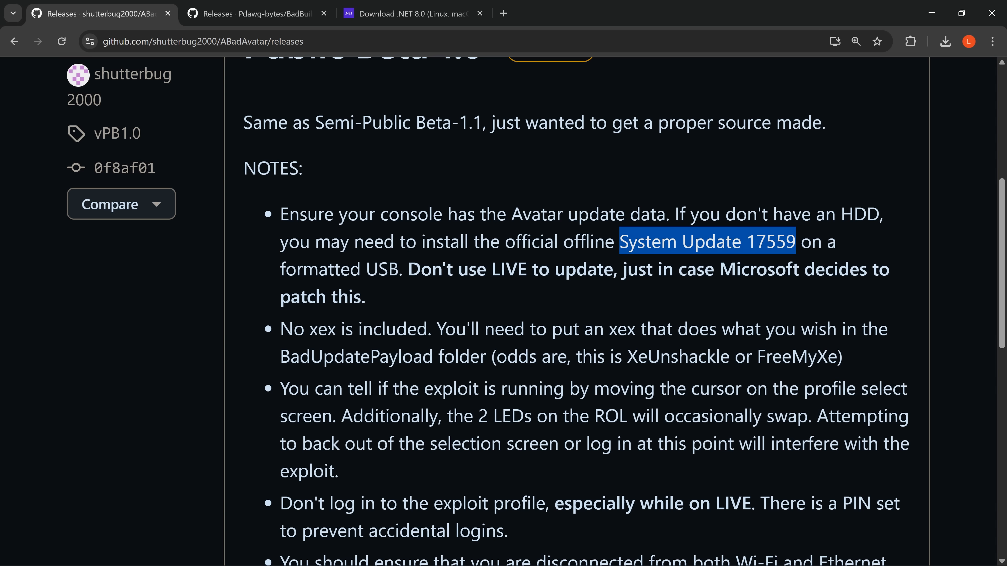
scroll("down", 3)
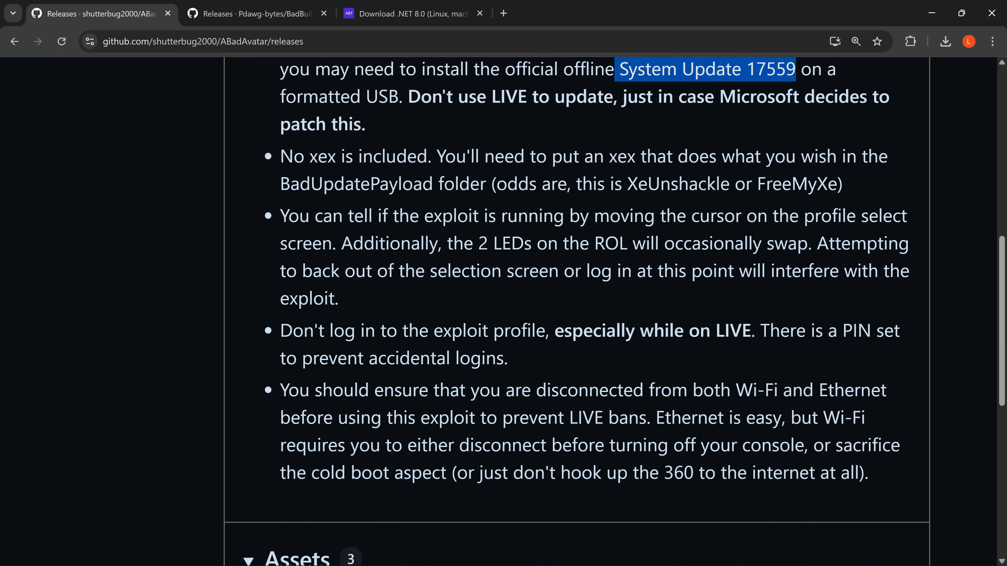
scroll("down", 3)
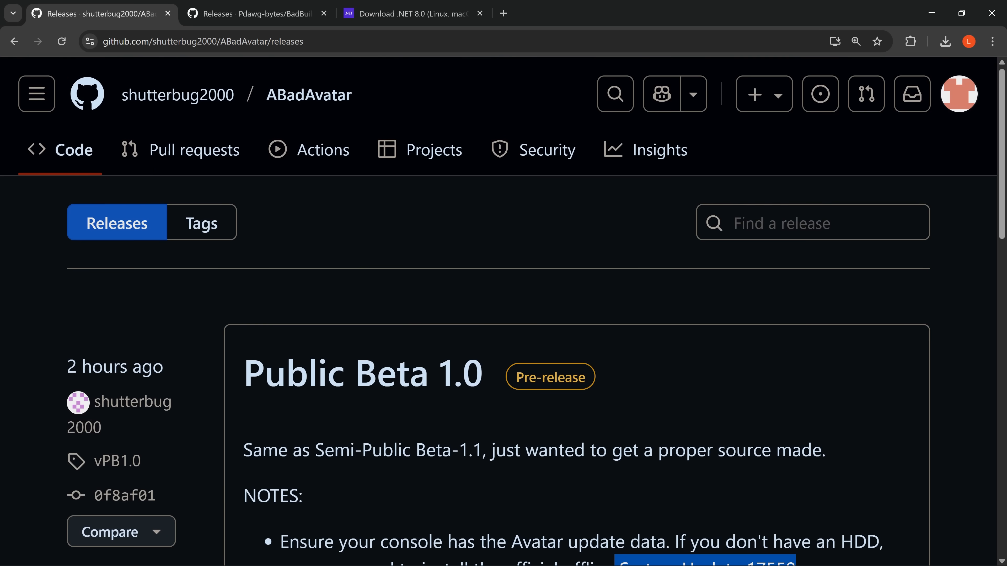
Step: Review the BadBuilder v0.31 release, its .NET 8.0 Desktop Runtime requirement and the executable assets
left_click(257, 13)
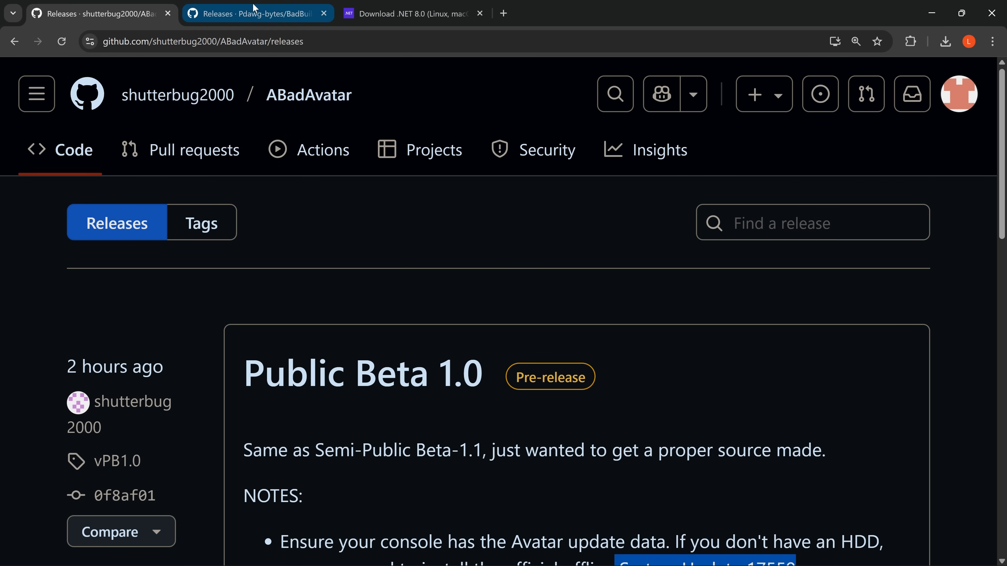
left_click(257, 14)
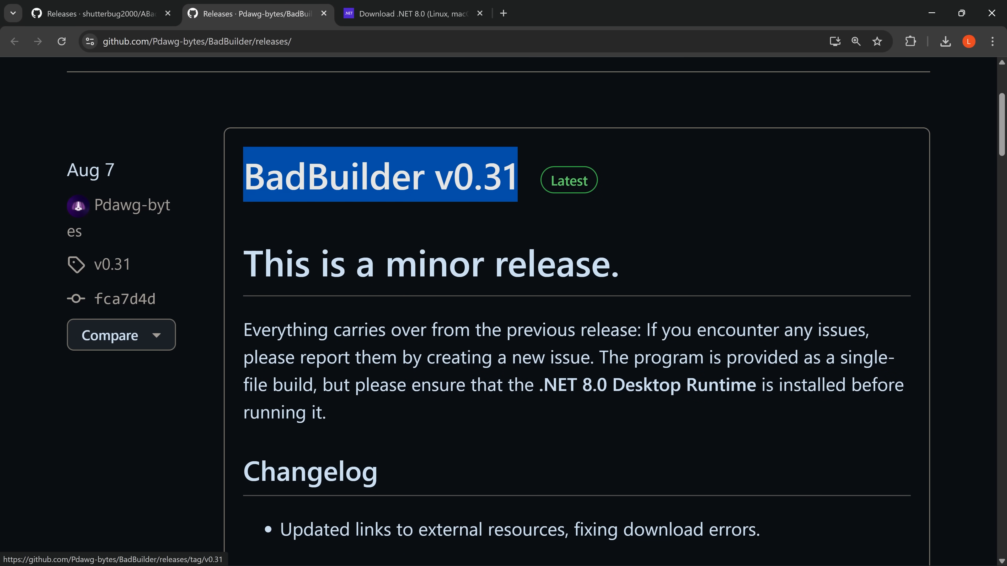
left_click(681, 248)
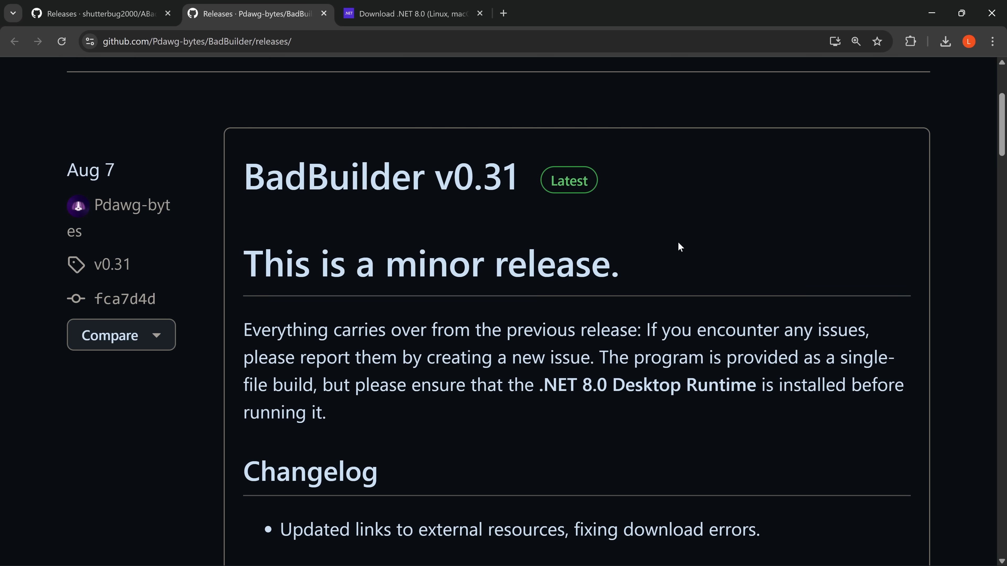
mouse_move(668, 246)
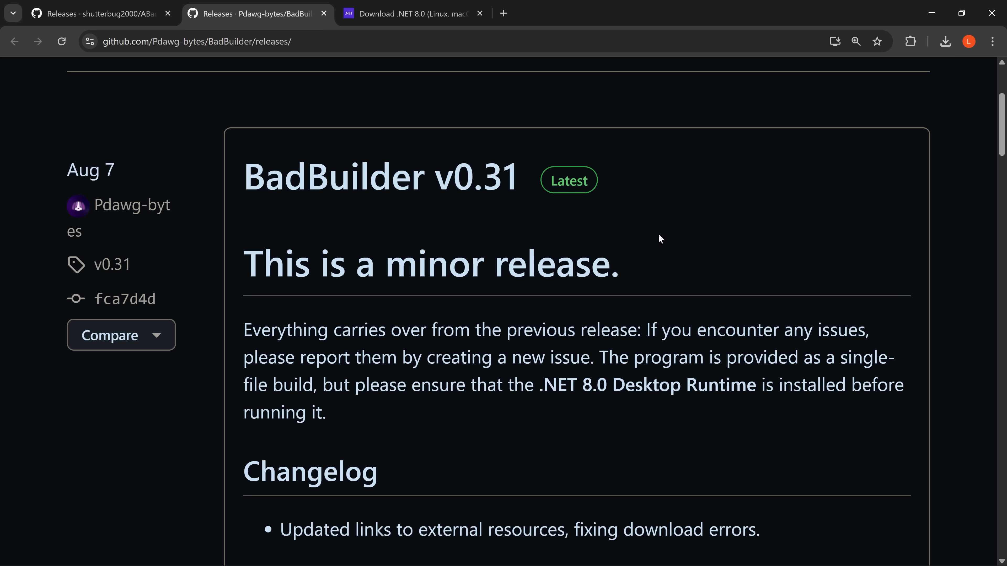
scroll("down", 3)
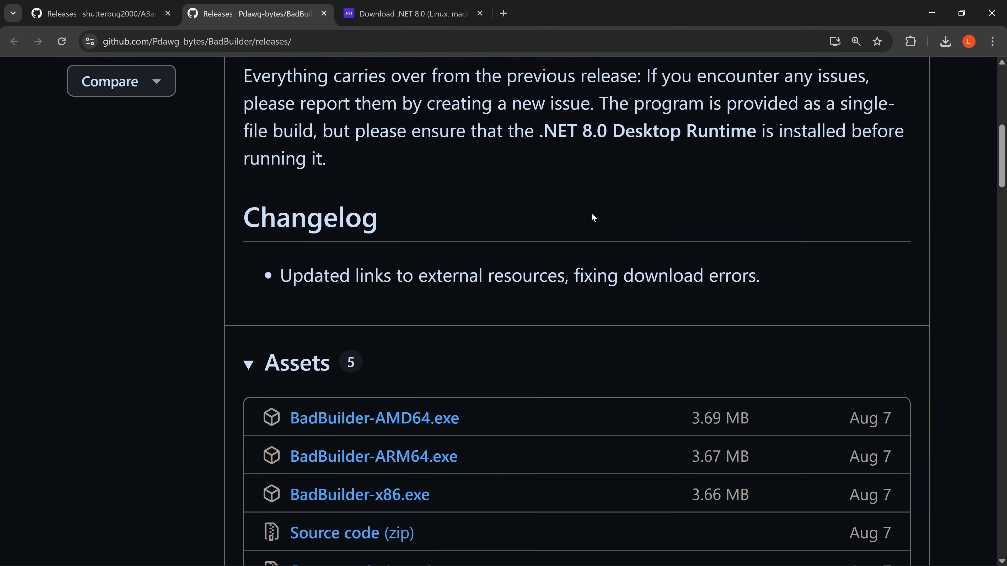
scroll("down", 3)
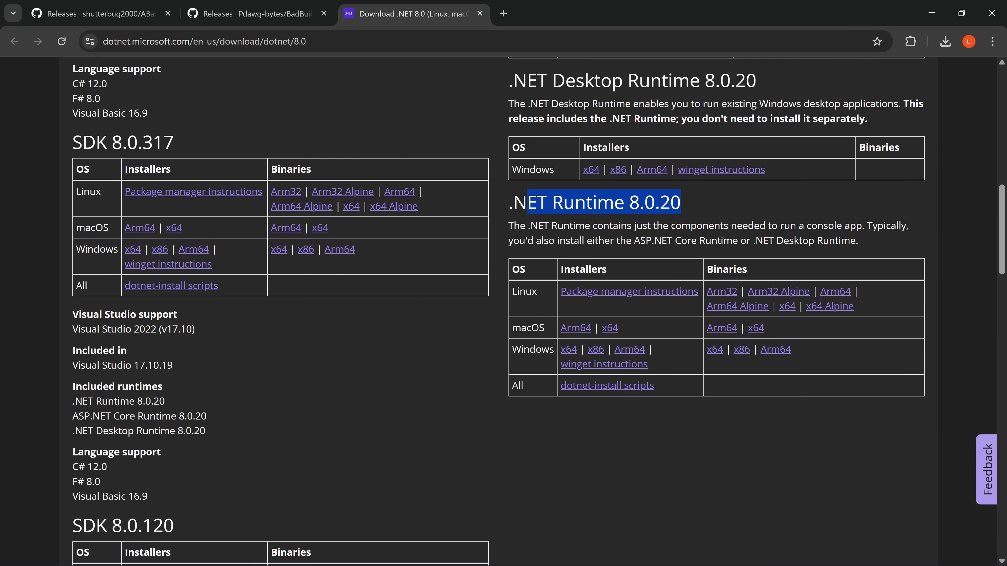
left_click(254, 14)
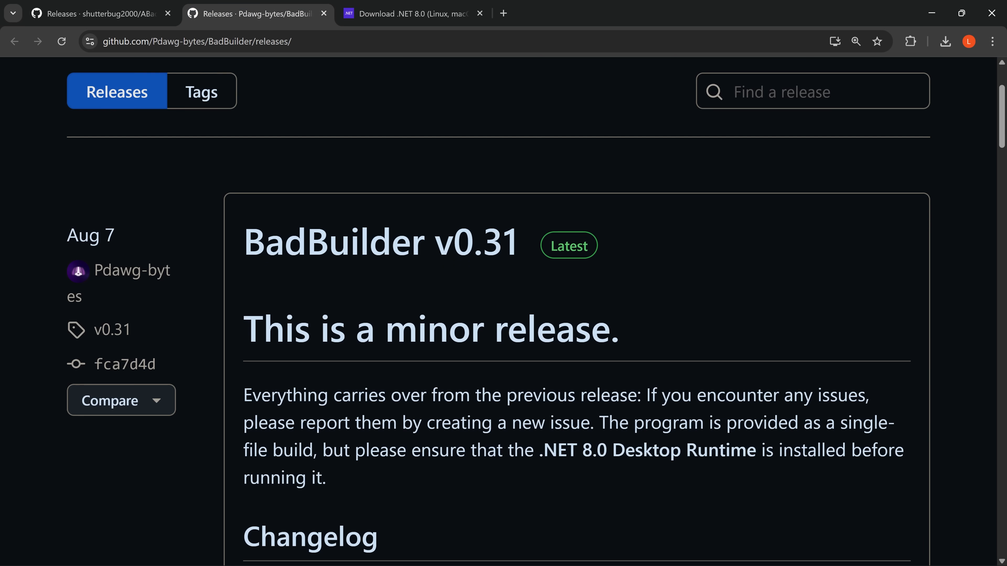
scroll("down", 3)
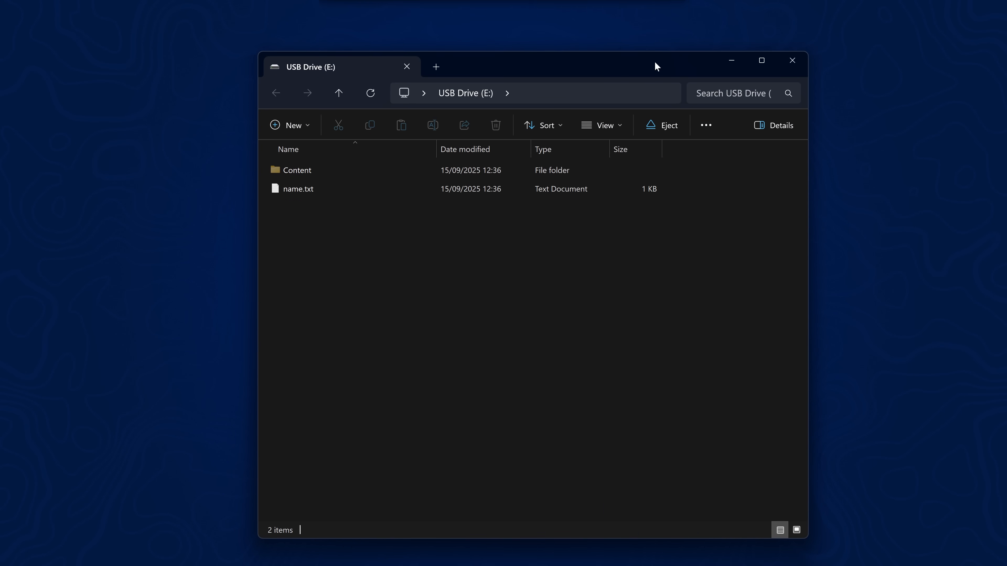
Step: Choose the removable E: drive, confirm formatting with y, and accept that the listed files already exist
key("ctrl+a")
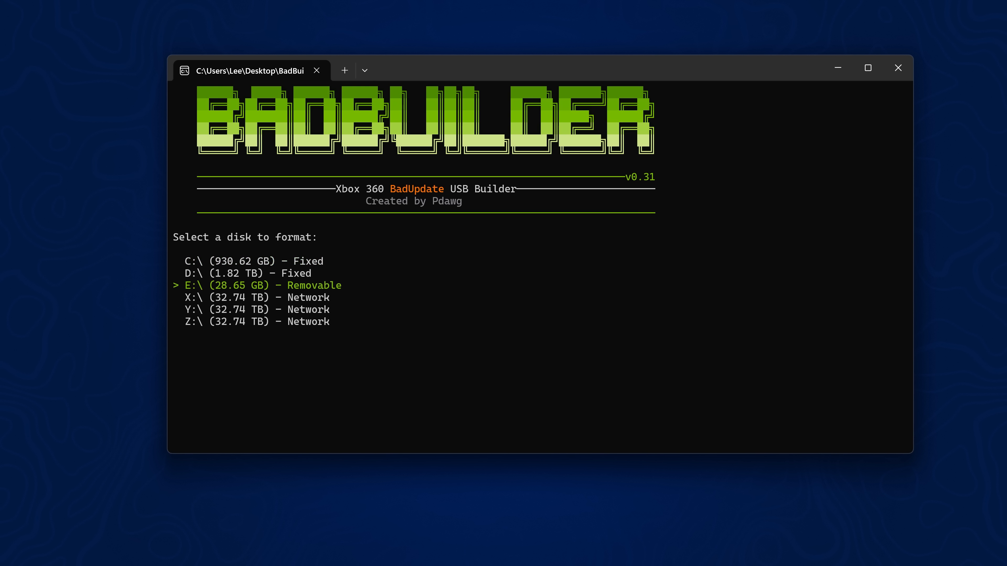
key("enter")
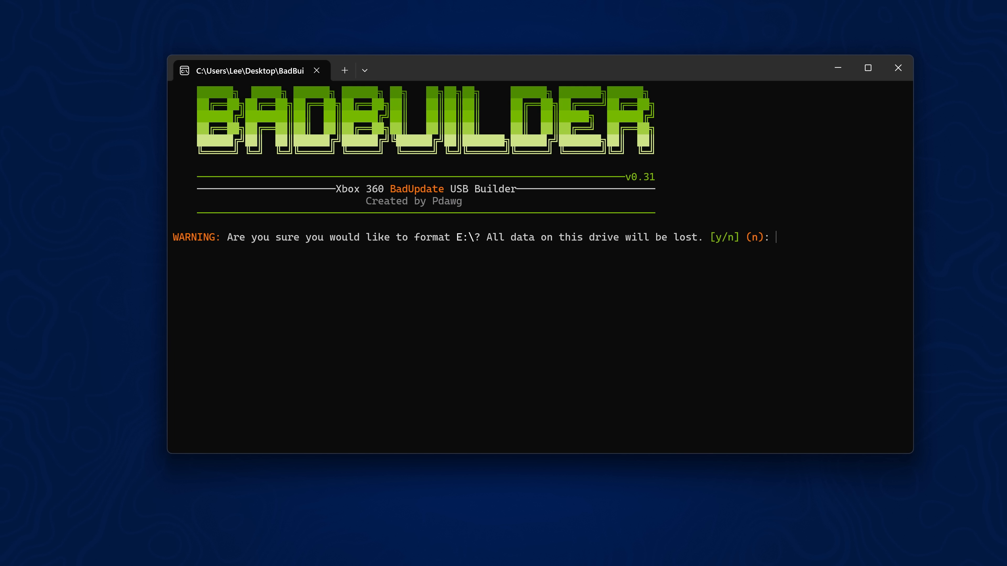
type("y")
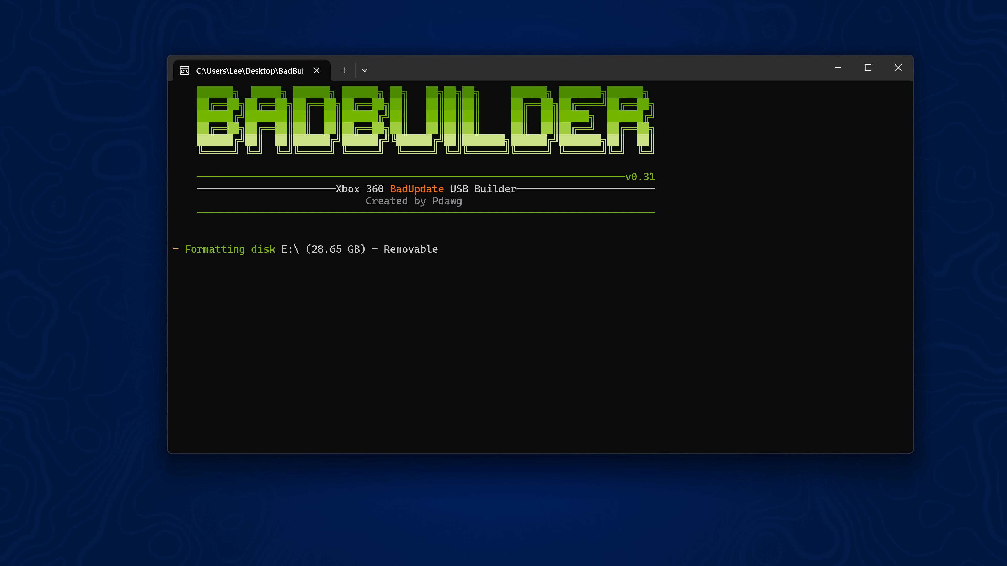
key("enter")
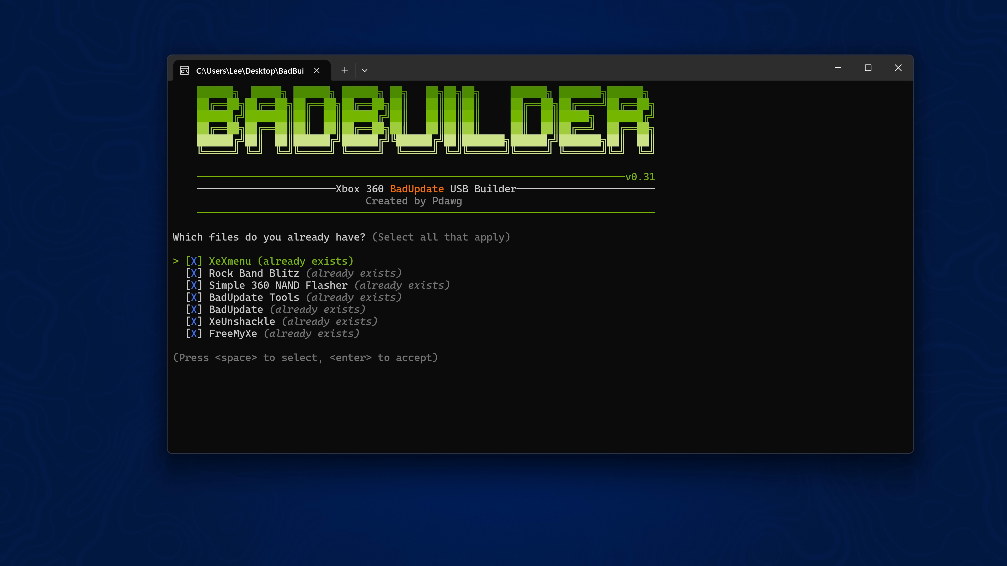
key("Down")
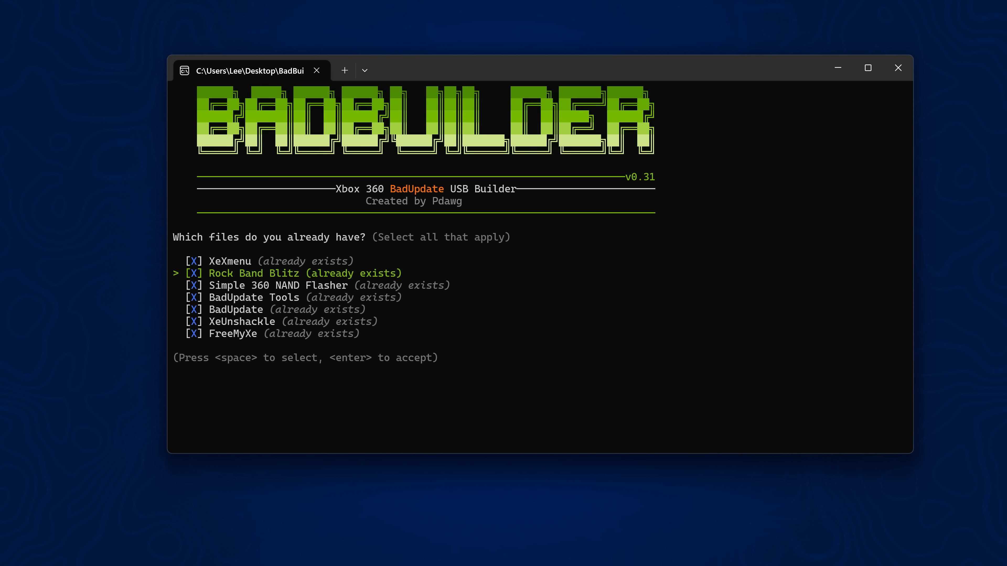
key("enter")
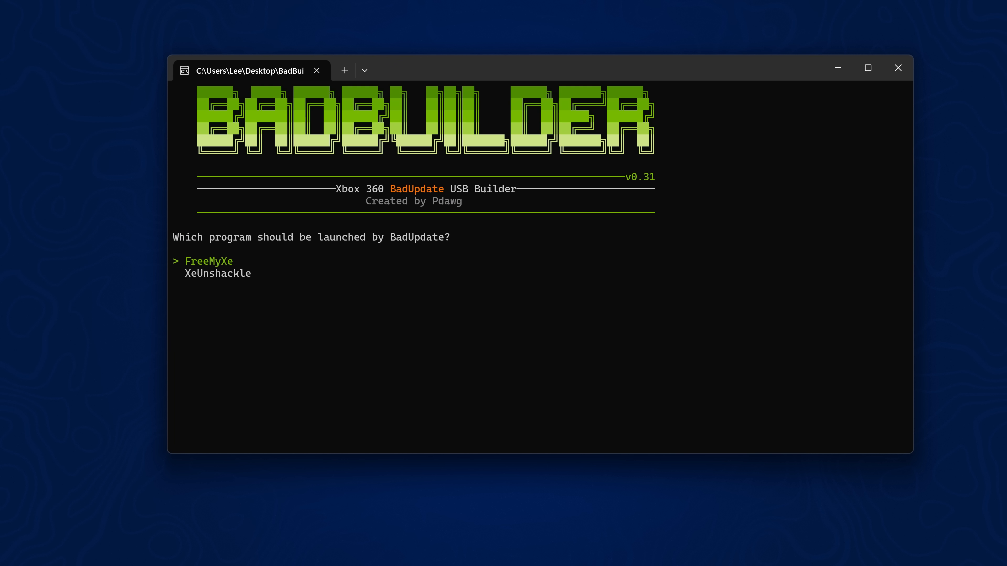
Step: Have BadUpdate launch FreeMyXe, decline extra homebrew with n, and exit the finished builder
key("Down")
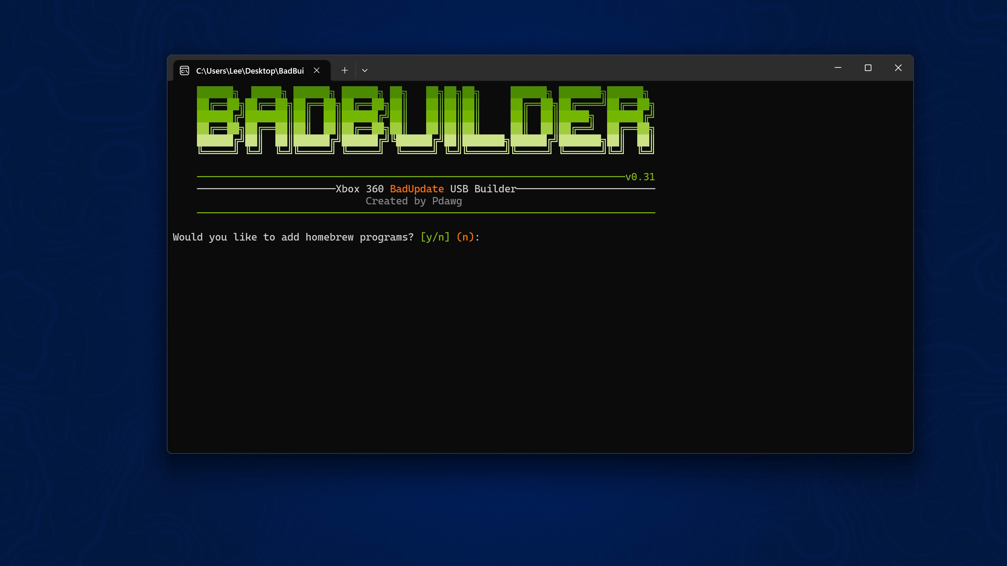
type("n")
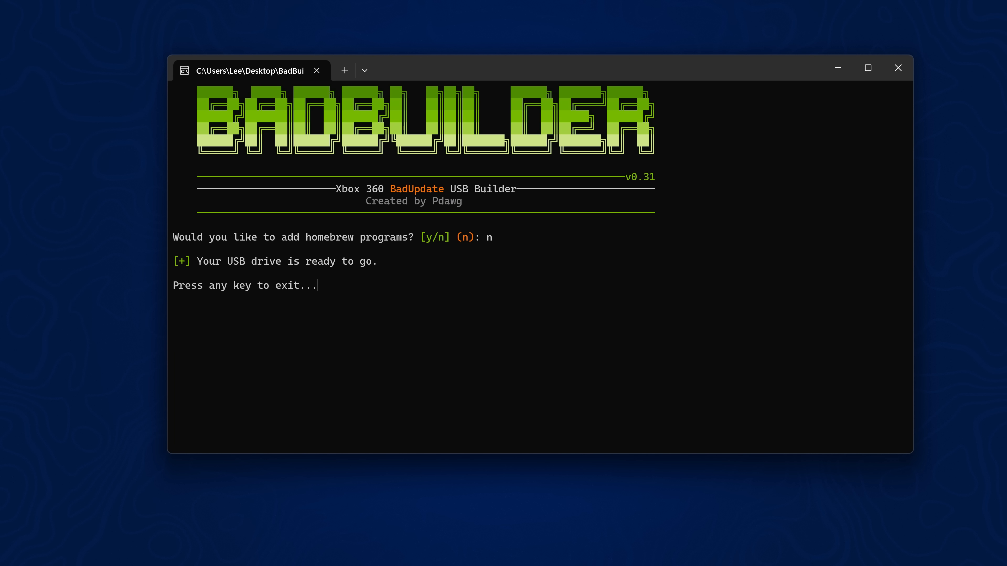
key("enter")
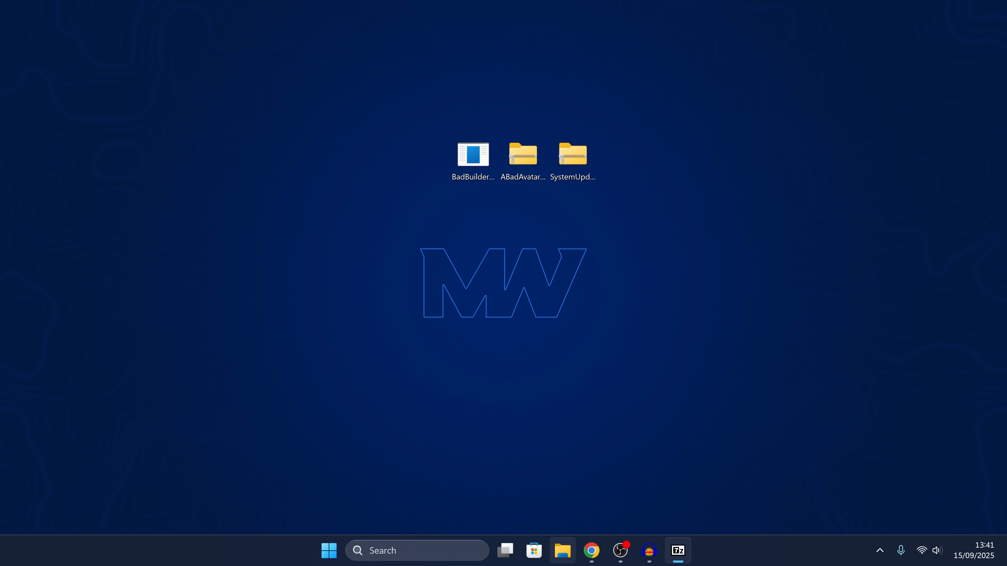
Step: Extract the Aurora archive into a Homebrew folder on the BADUPDATE (E:) drive and return to its root
left_click(562, 551)
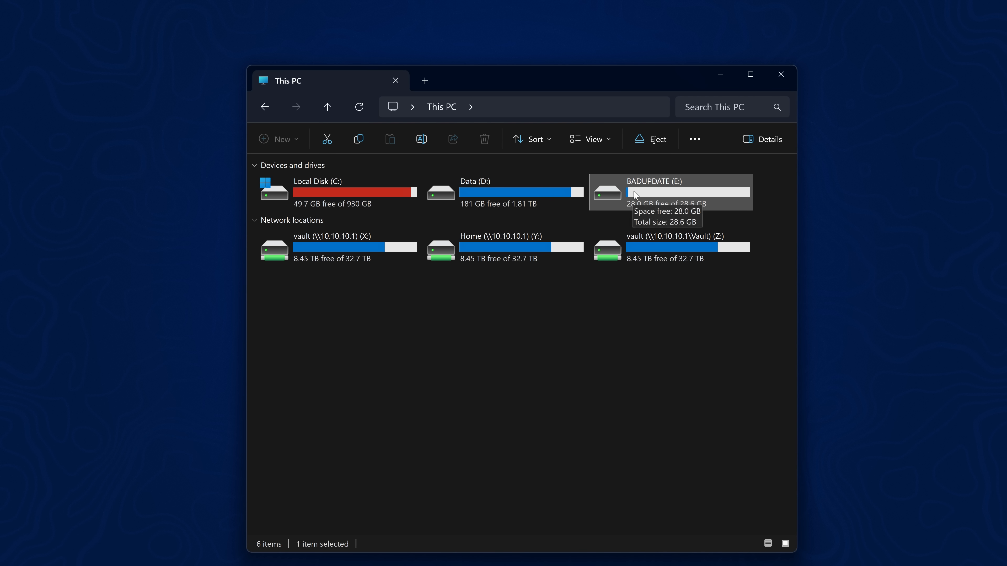
double_click(669, 191)
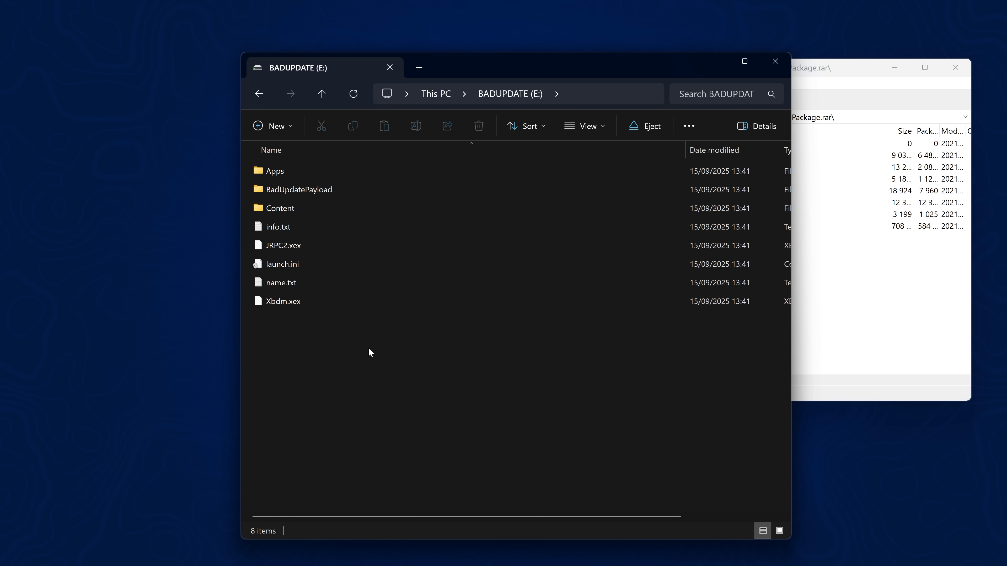
right_click(370, 352)
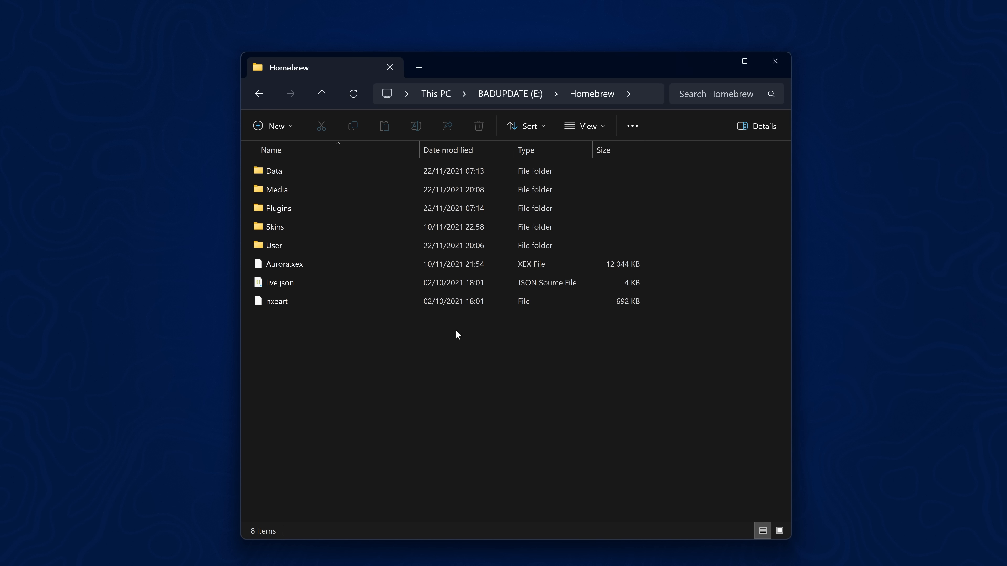
left_click(284, 264)
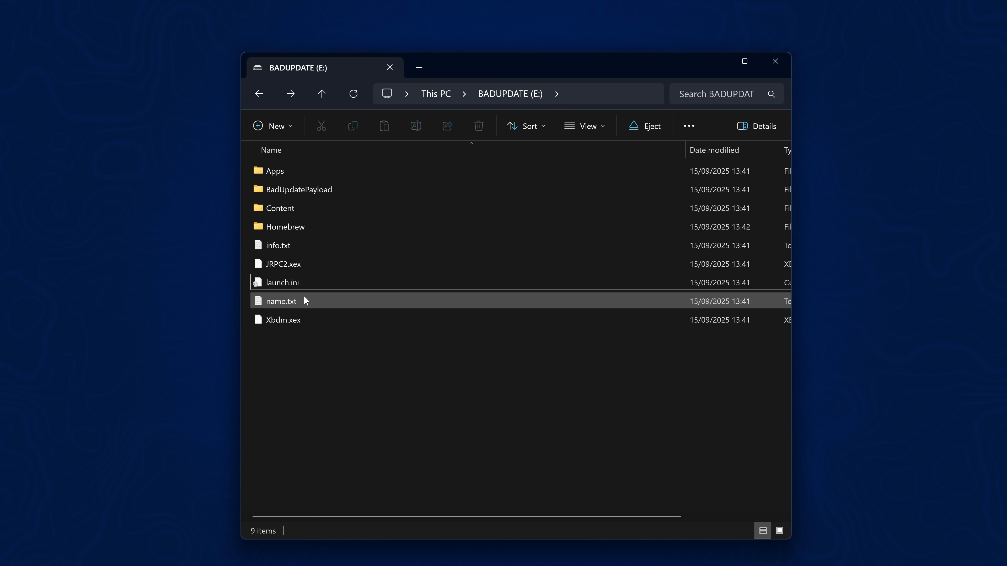
Step: Set launch.ini's Default entry to E:\Homebrew\Aurora.xex and save the file
left_click(281, 282)
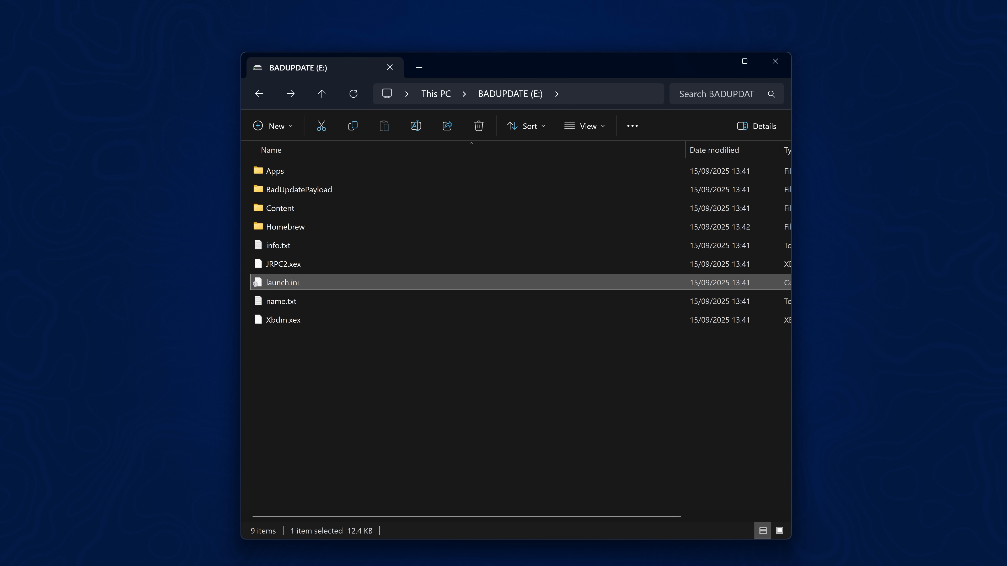
double_click(281, 282)
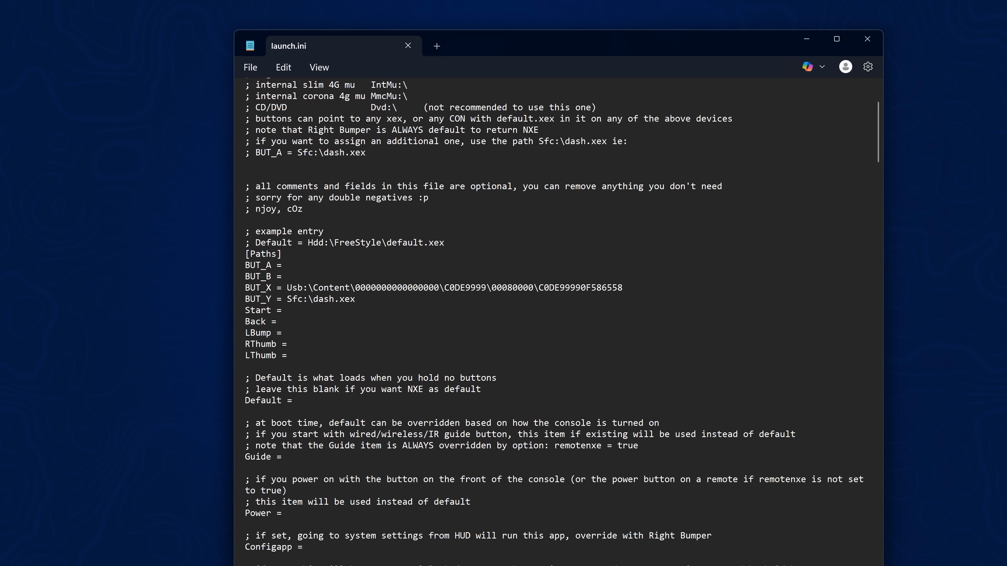
scroll("down", 3)
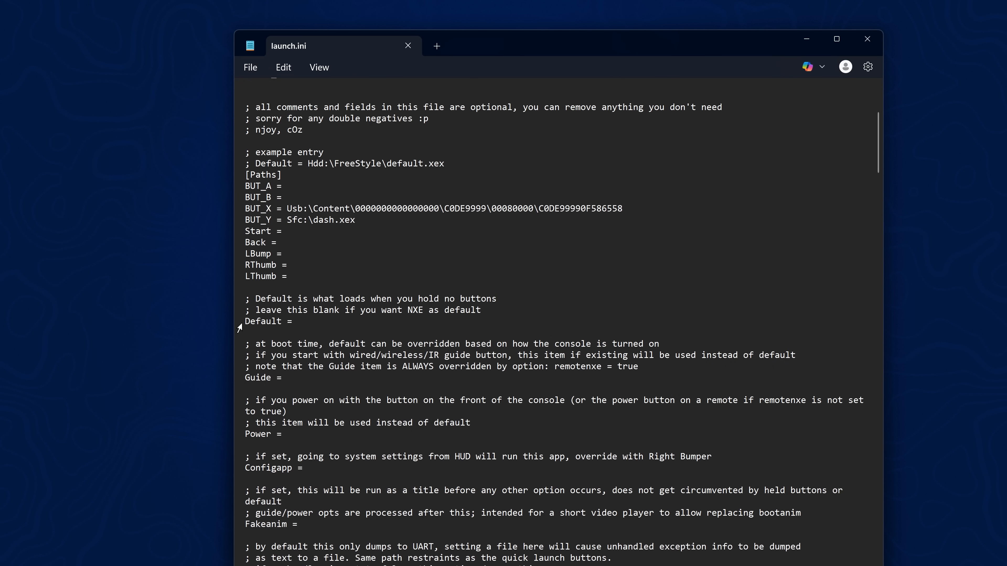
type("\"E:\\Homebrew\\Aurora.xex\"")
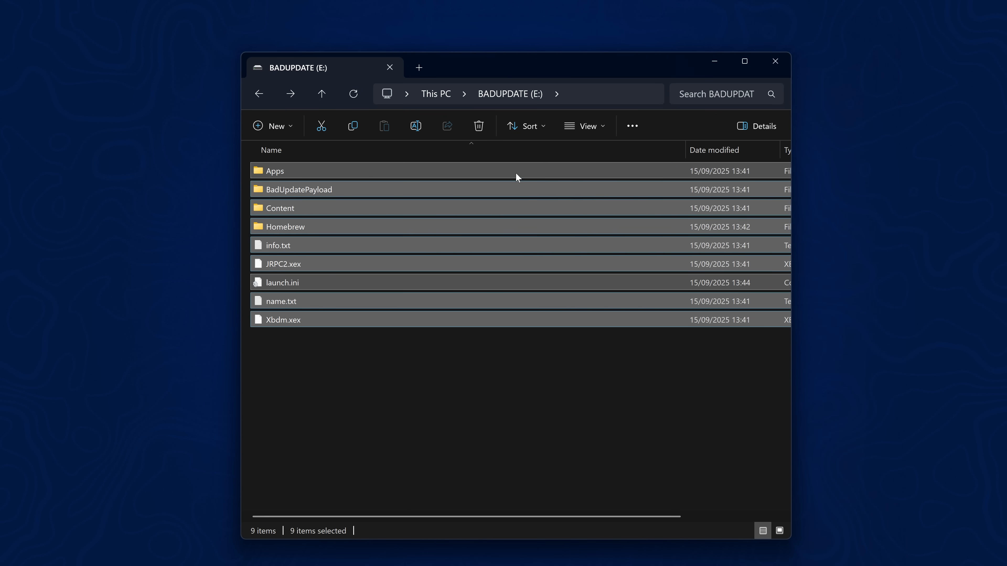
Step: Copy the ABadAvatar zip's contents onto BADUPDATE (E:), replacing the same-named files
left_click(281, 282)
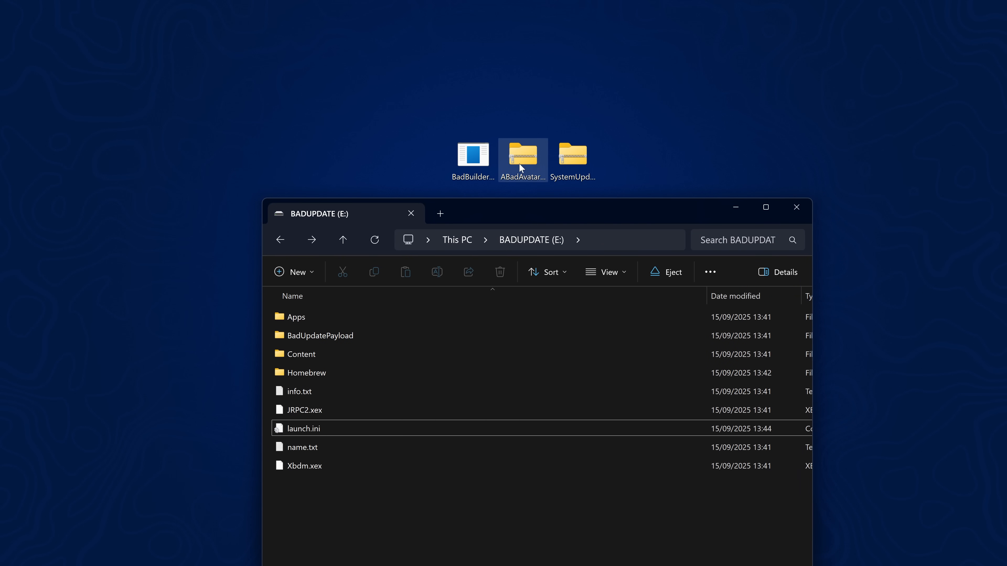
double_click(522, 155)
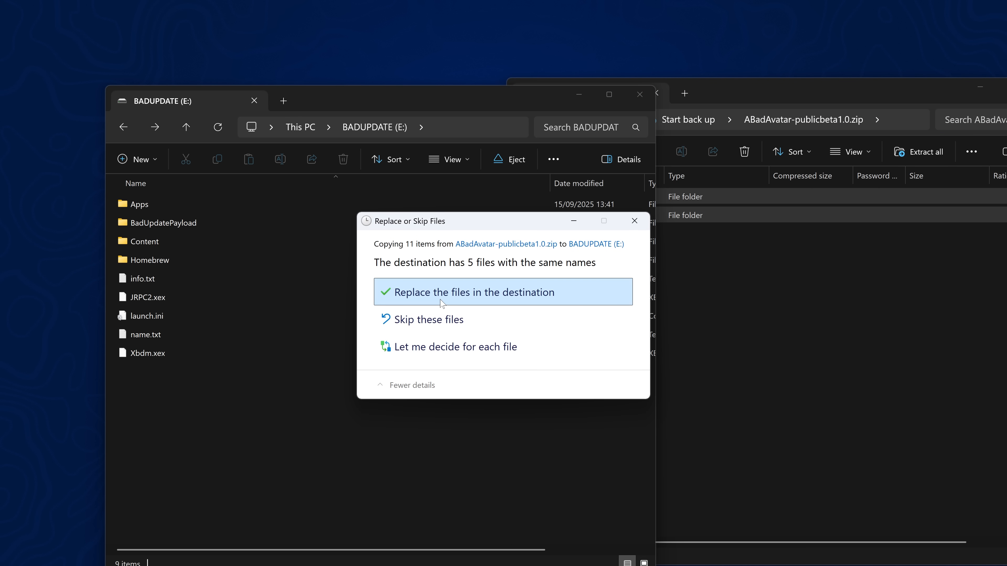
left_click(474, 292)
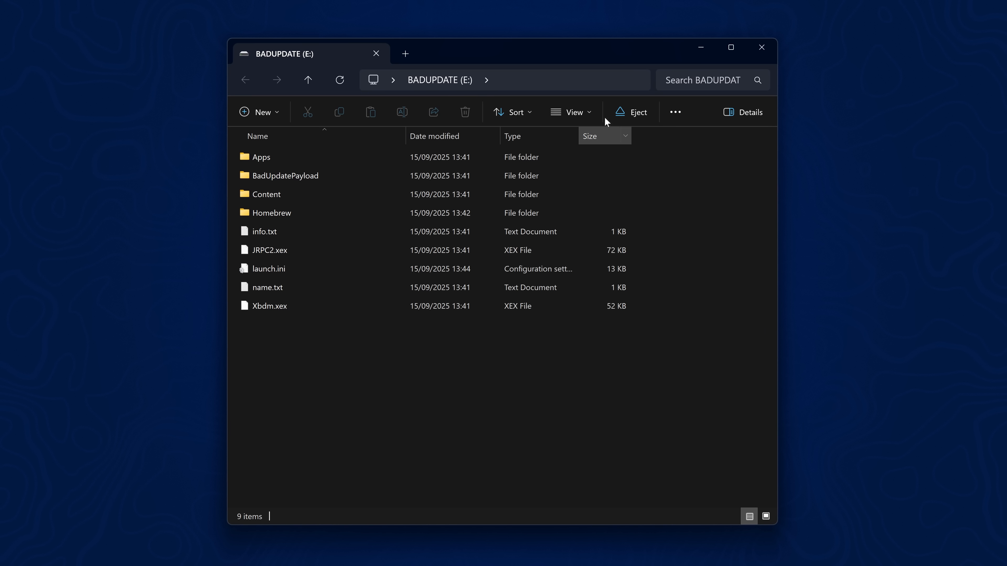
mouse_move(587, 51)
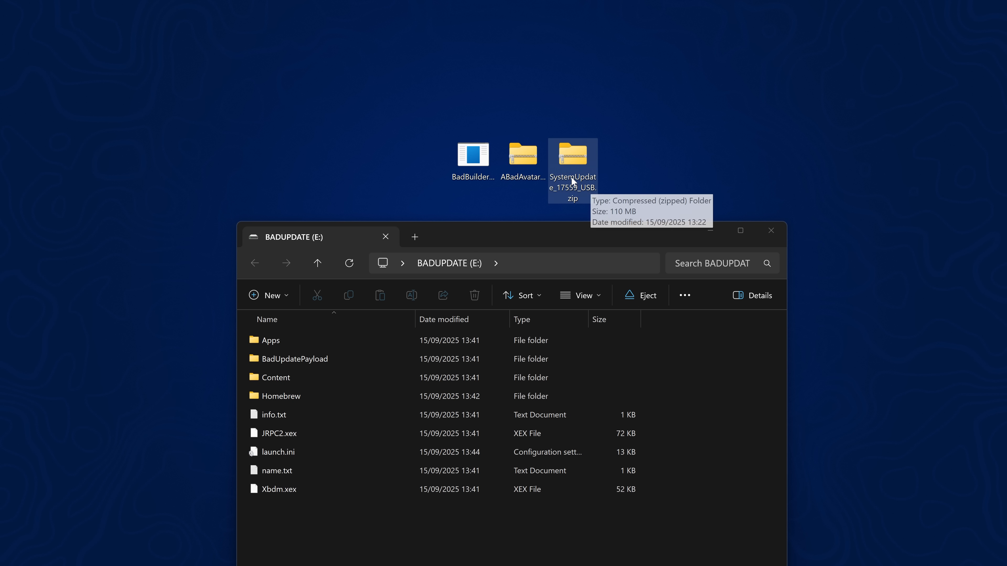
mouse_move(573, 160)
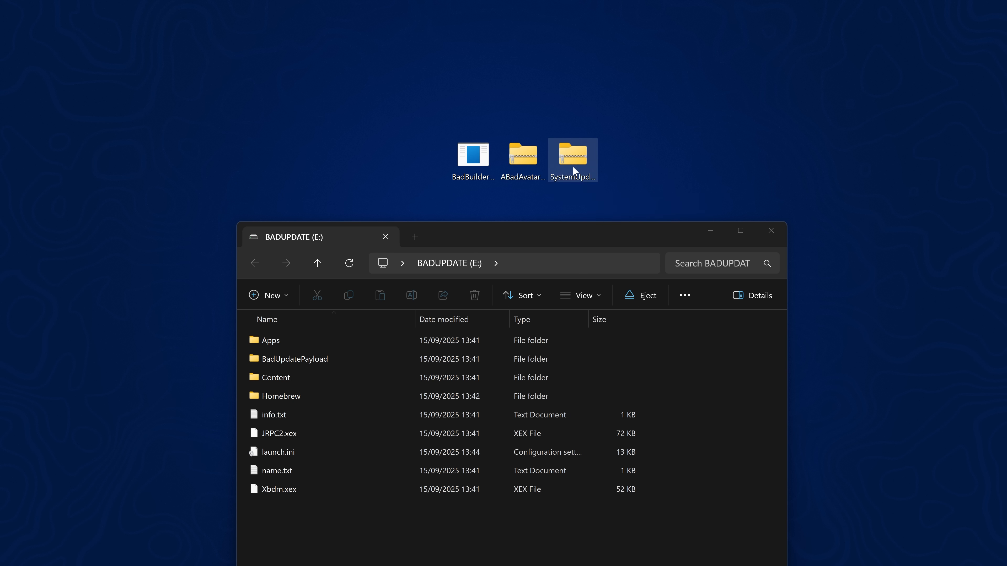
Step: Copy the $SystemUpdate folder from SystemUpdate_17559_USB.zip to the drive root and close Explorer
double_click(572, 155)
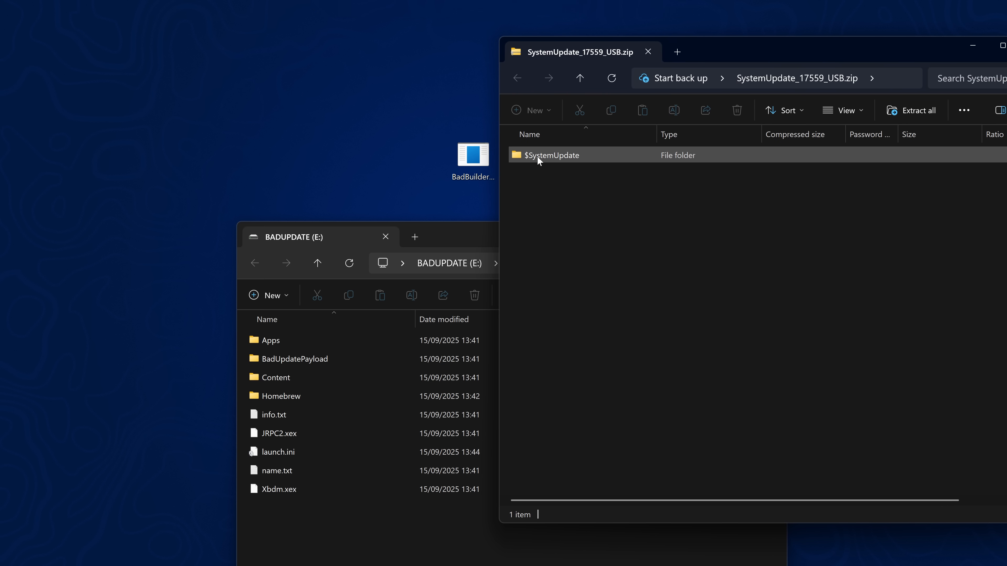
left_click(551, 155)
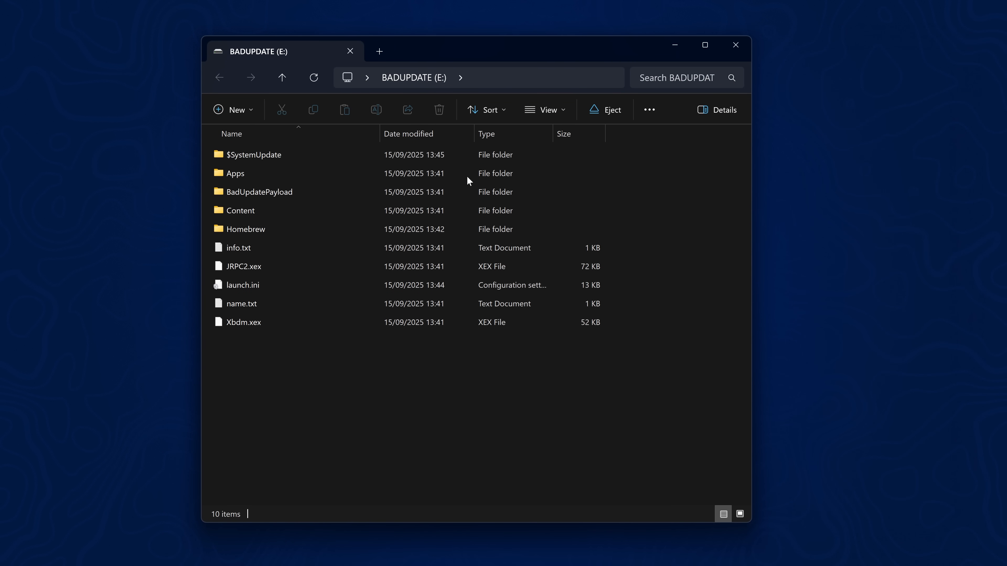
mouse_move(741, 55)
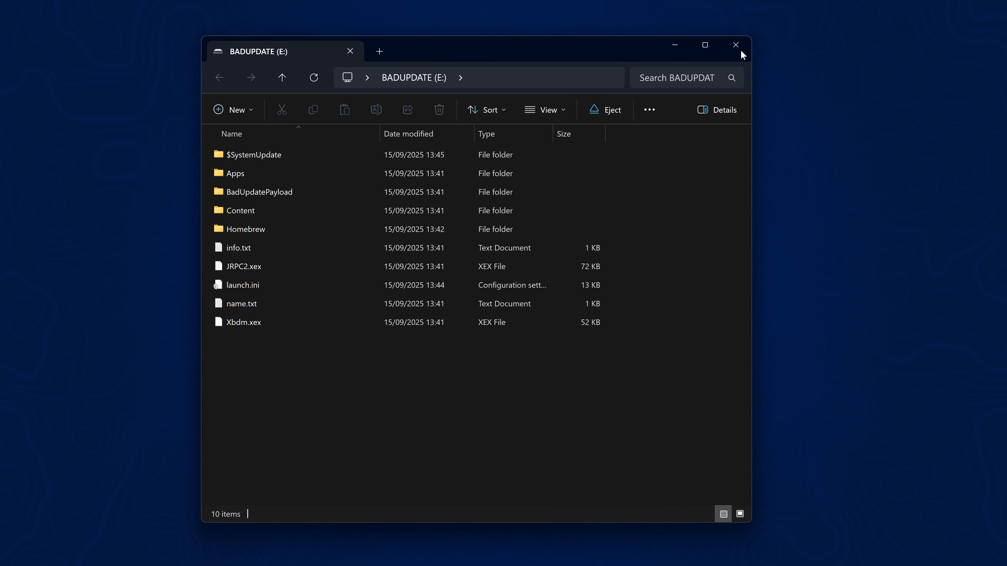
left_click(735, 45)
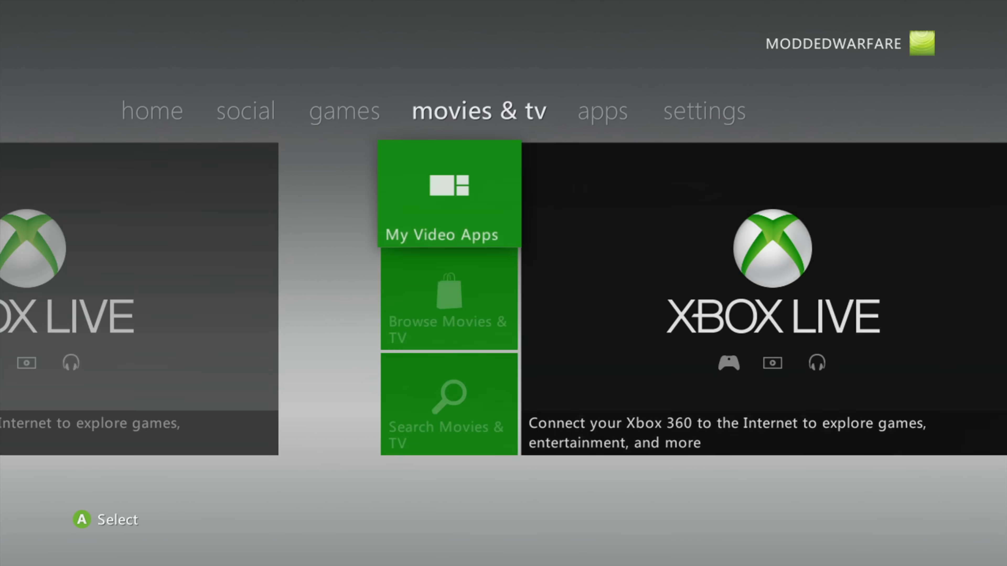
left_click(704, 111)
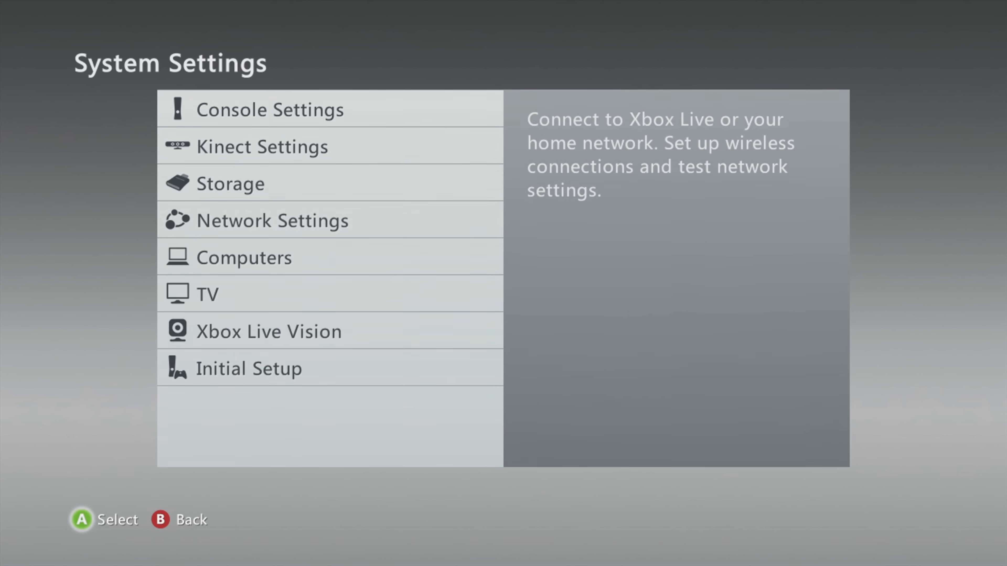
left_click(271, 221)
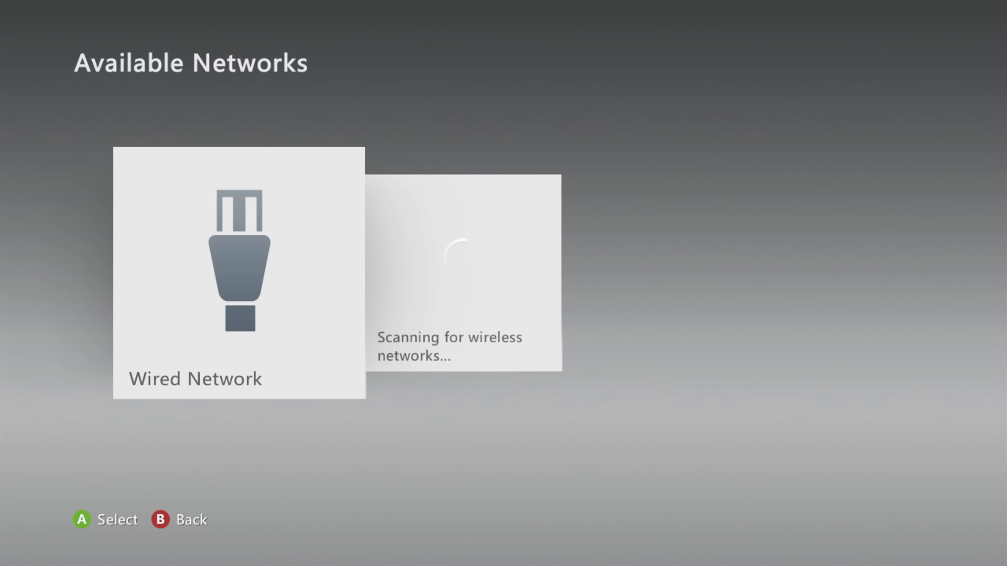
key("B")
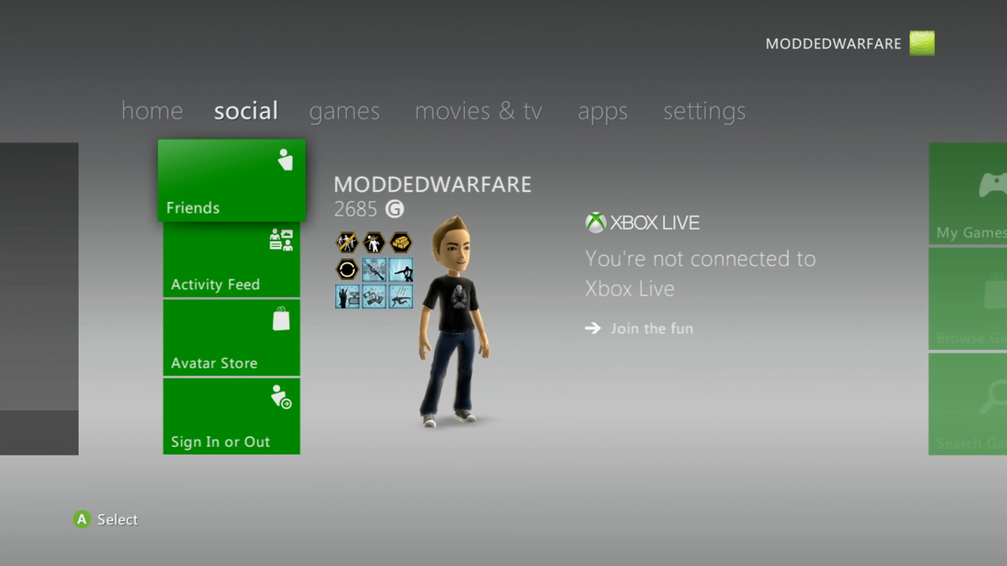
Step: Sign out via the Guide and sign in with the ABadAvatar (MU) profile from the USB memory unit
key("guide")
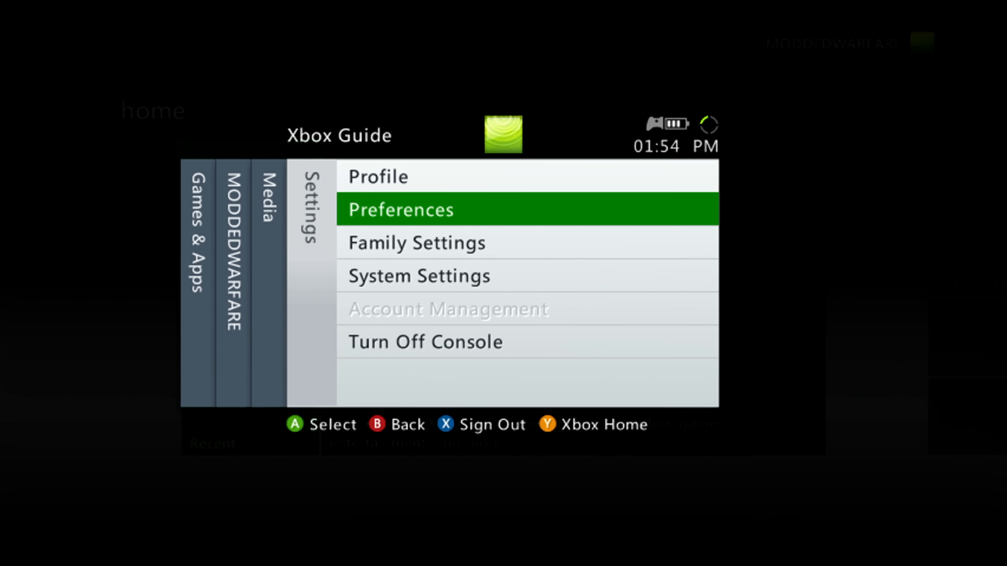
left_click(378, 177)
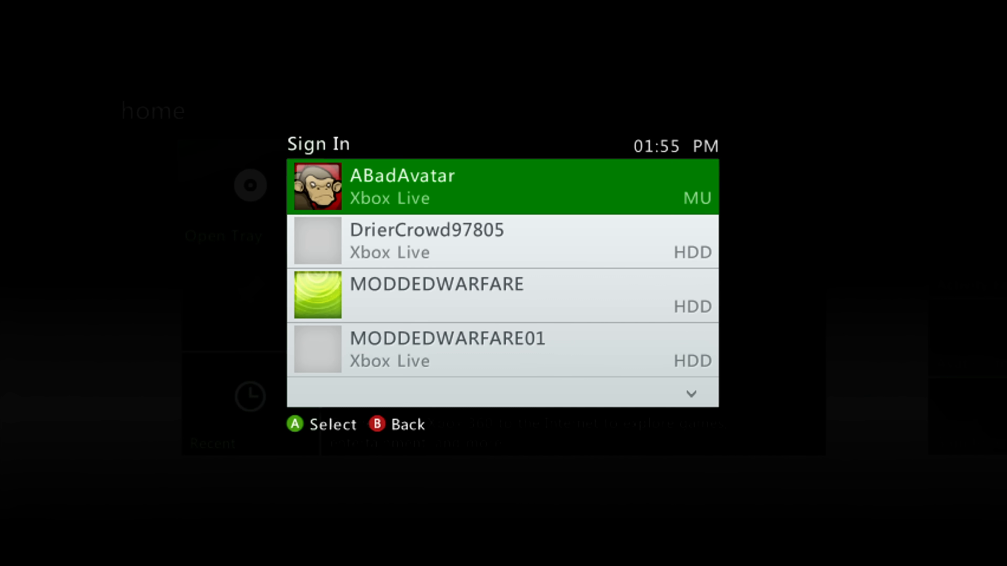
left_click(502, 186)
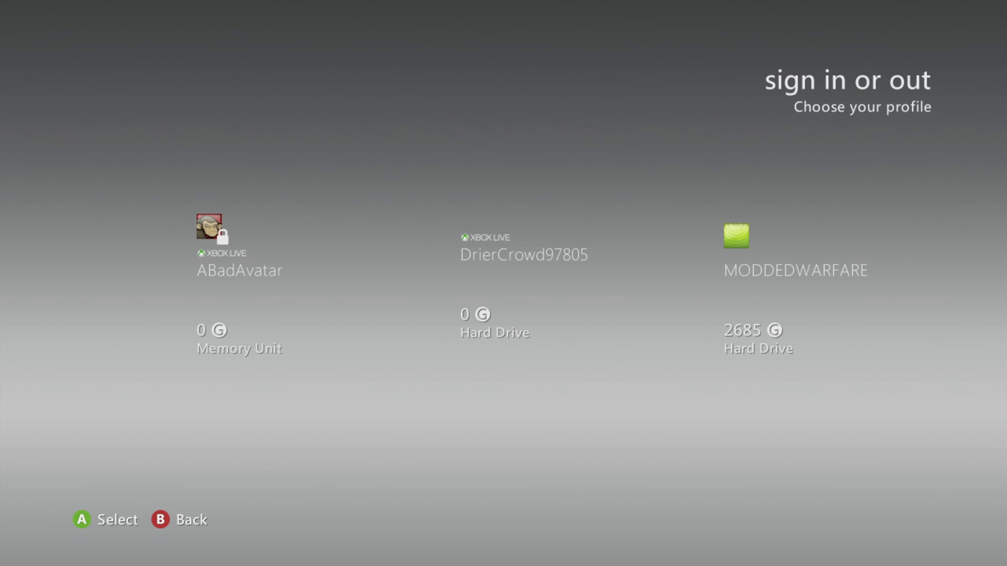
Step: Browse the Aurora game library while it scans content under the MODDEDWARFARE profile
scroll("right", 3)
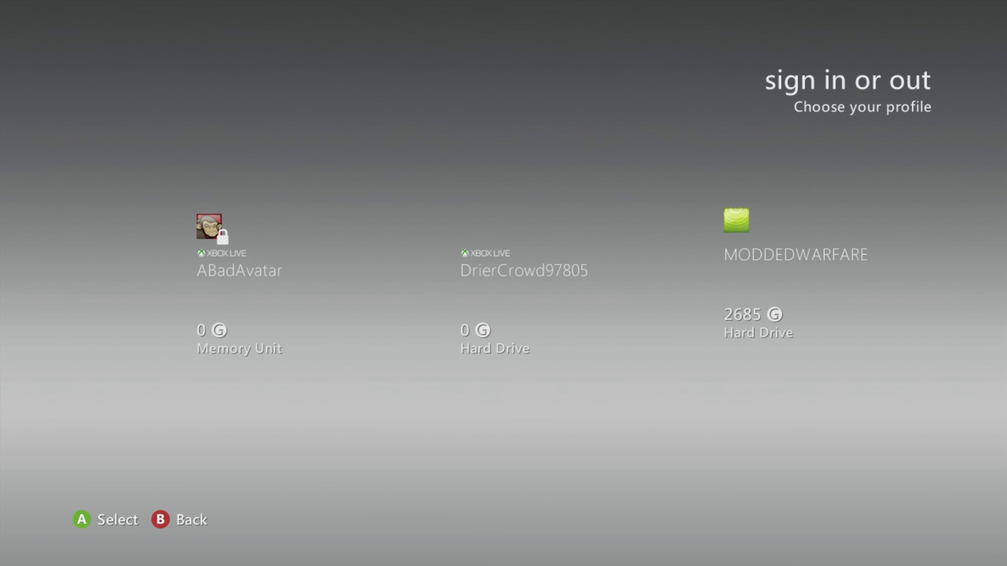
scroll("left", 3)
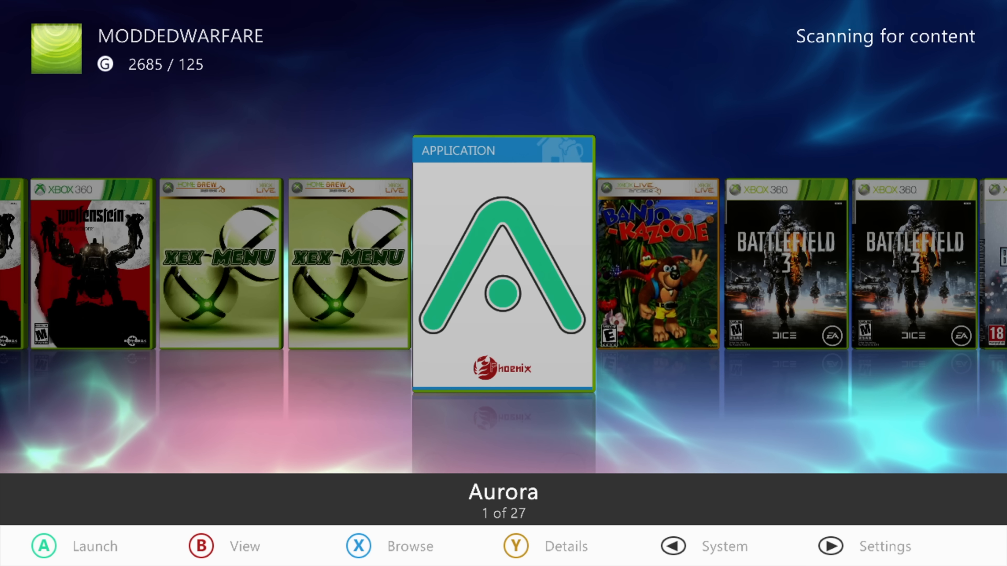
scroll("right", 3)
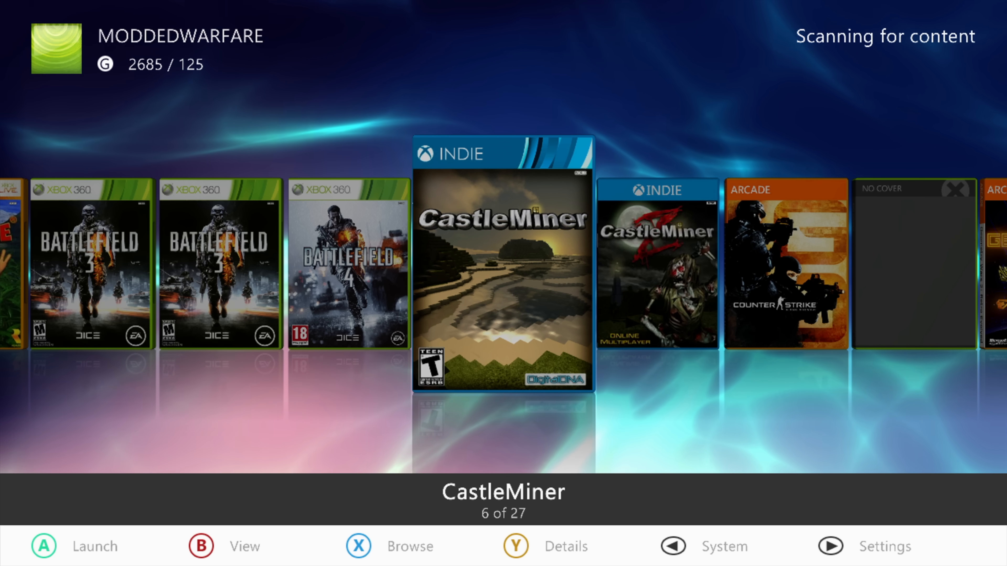
left_click(830, 547)
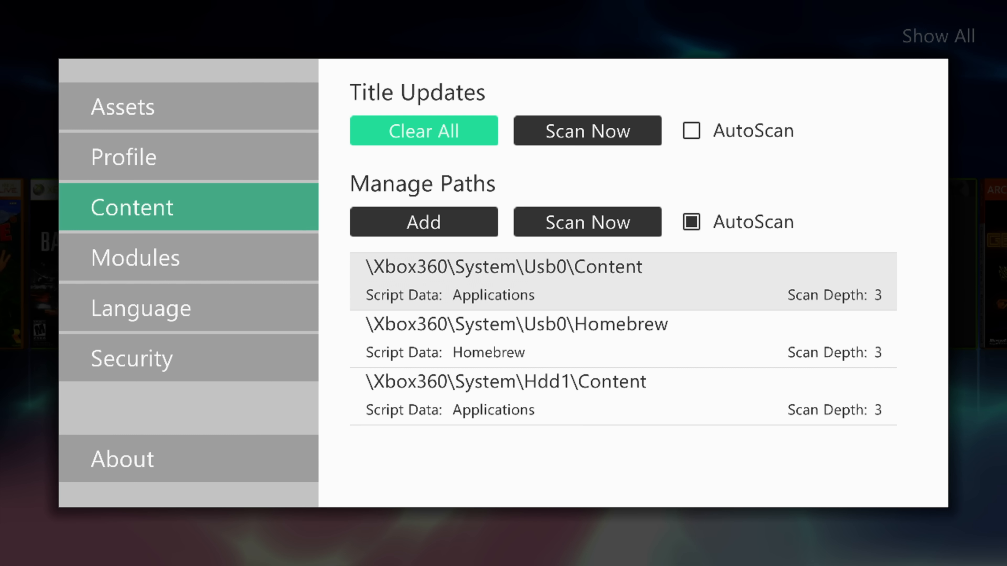
mouse_move(424, 221)
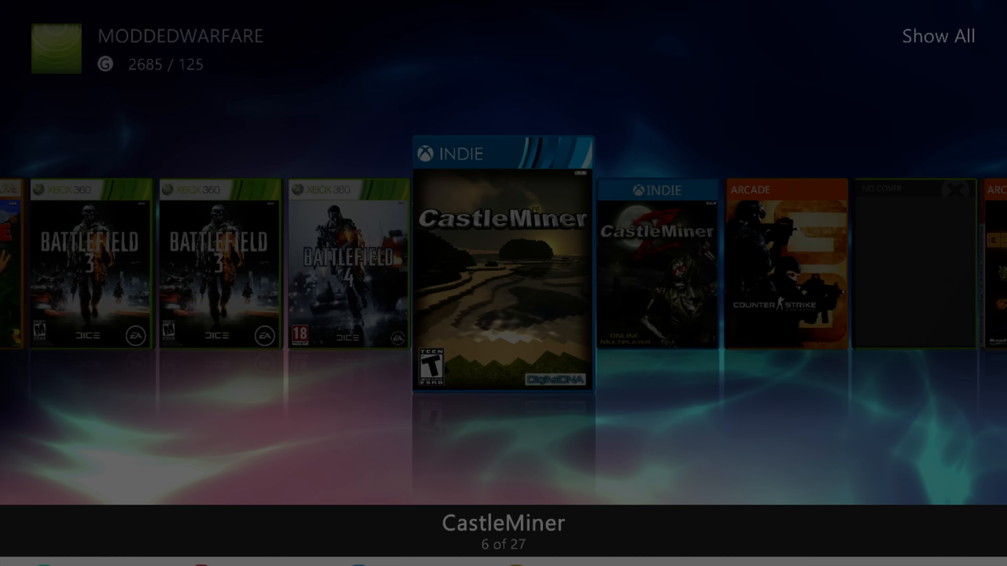
scroll("left", 3)
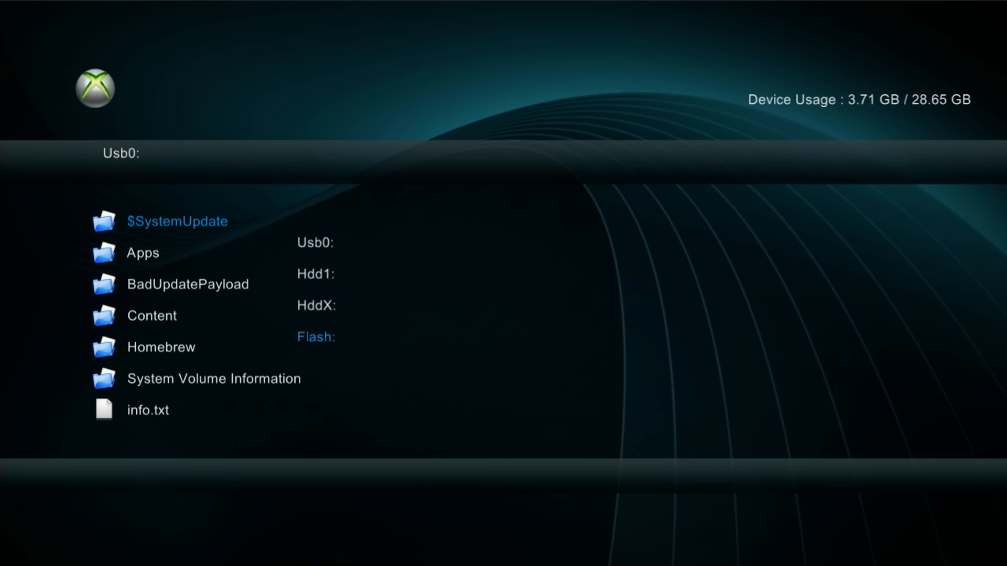
left_click(315, 336)
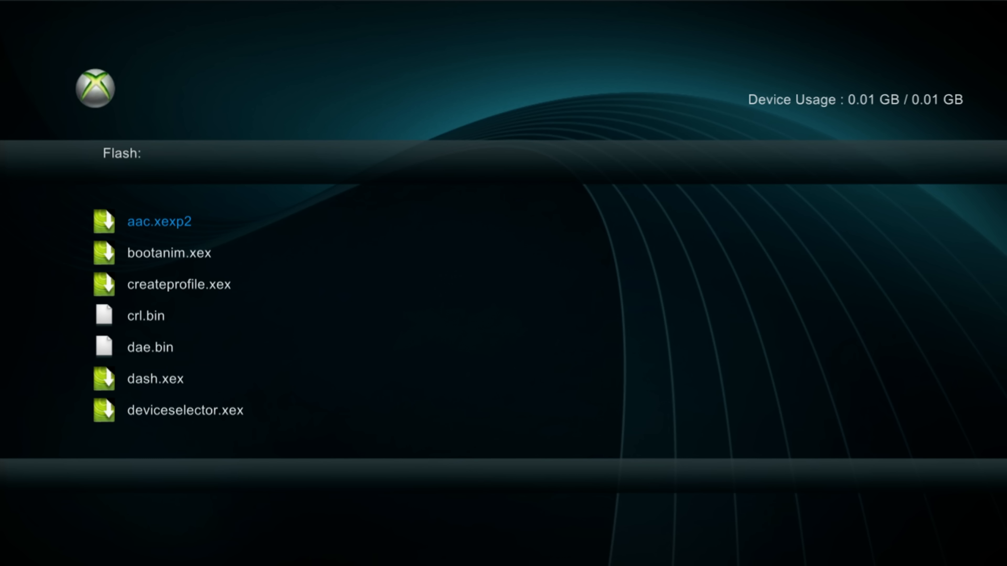
scroll("down", 3)
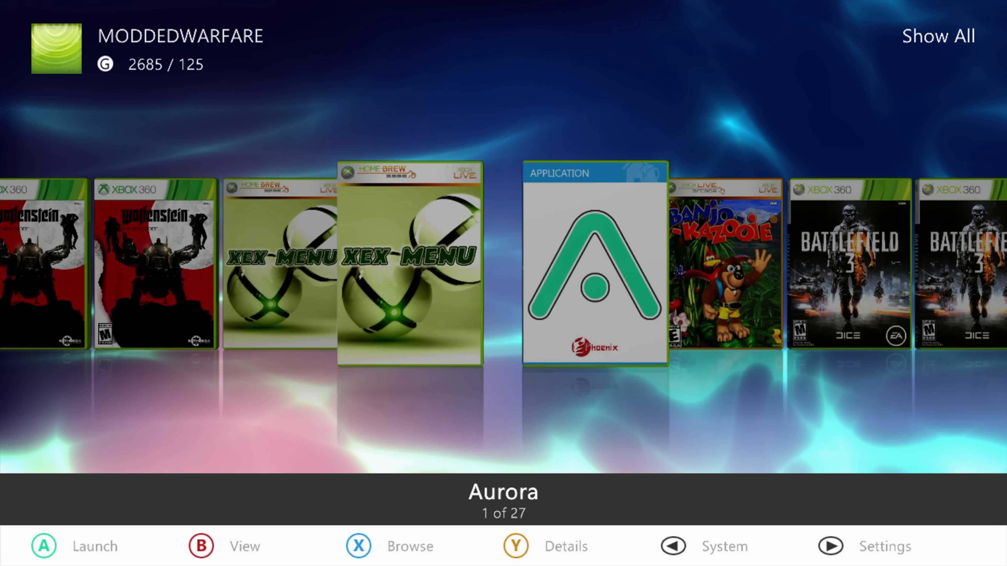
scroll("right", 3)
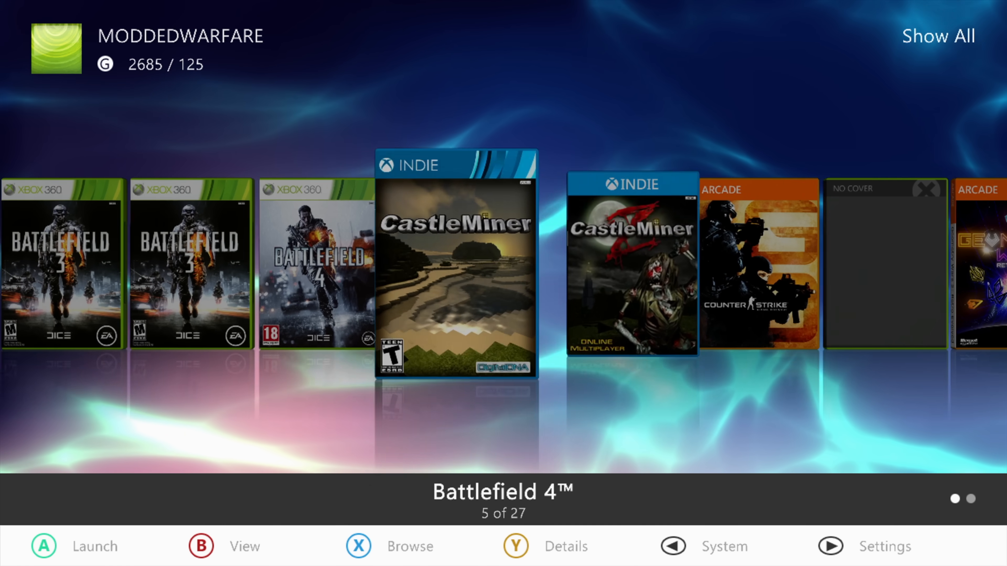
scroll("left", 3)
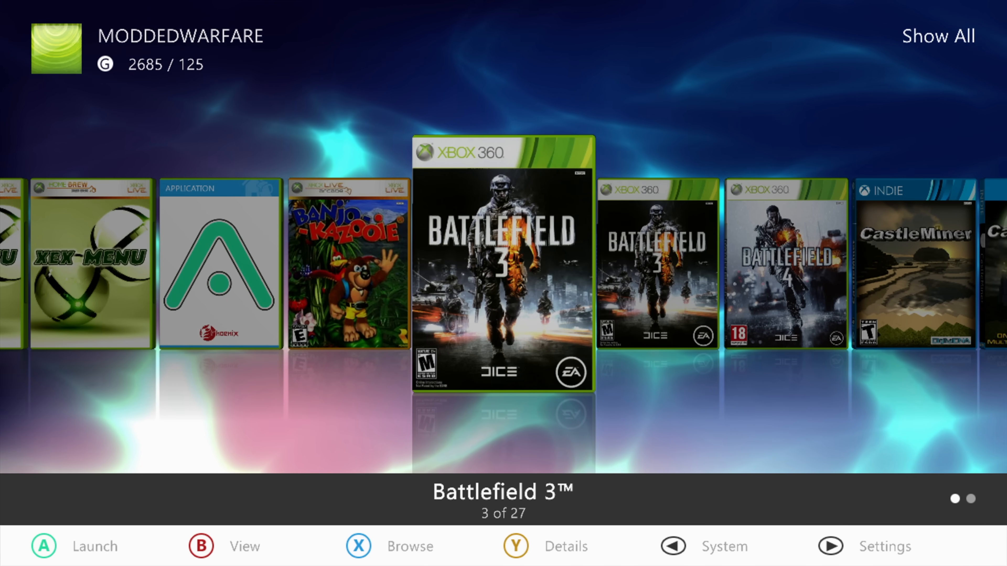